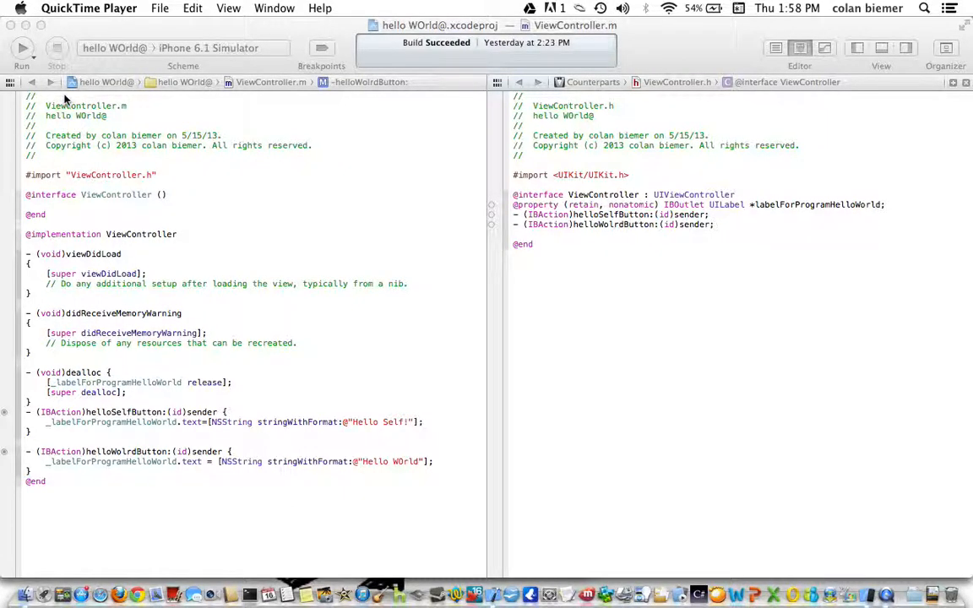
mouse_move(385, 353)
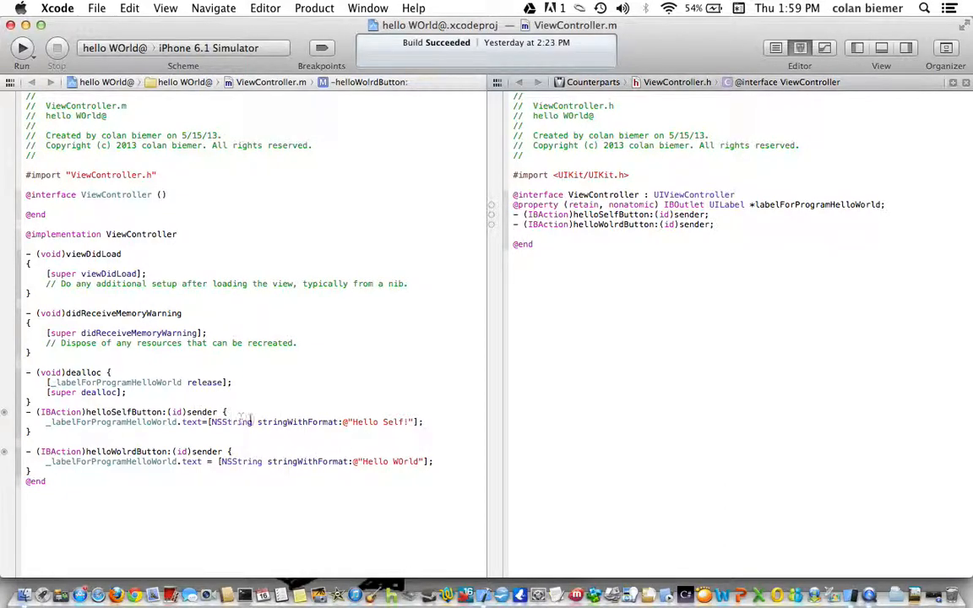
In helloSelfButton, create a UIAlertView with title Title, message There was an error, delegate self and Close button, then show it
left_click(245, 422)
type("UIAlertView")
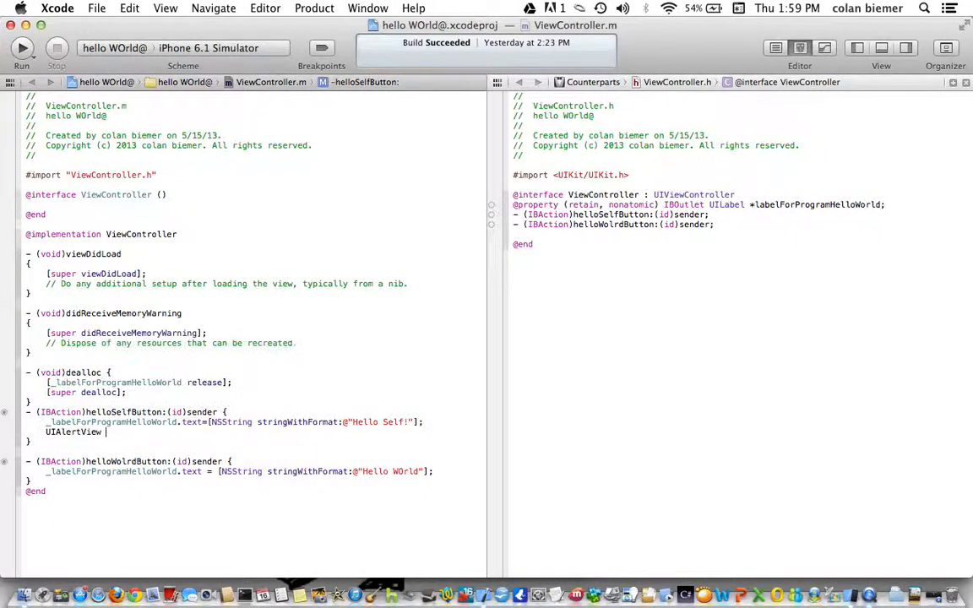
type("*ale")
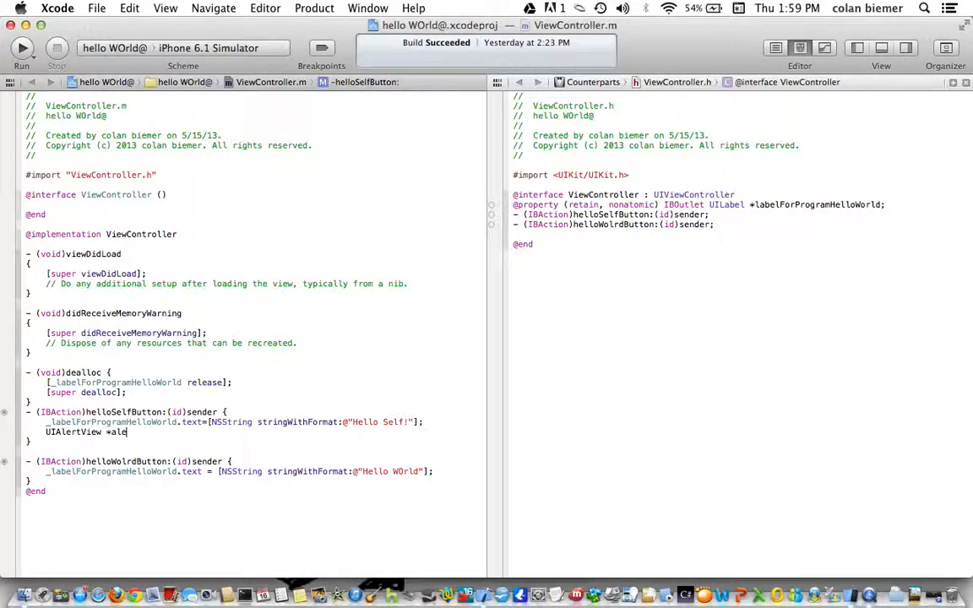
type("rtView = [")
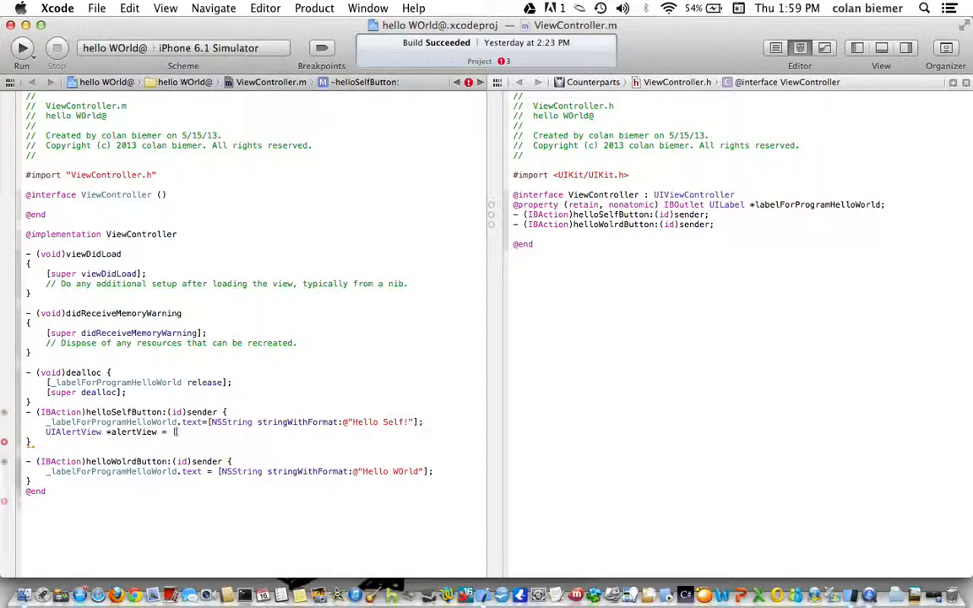
type("]]")
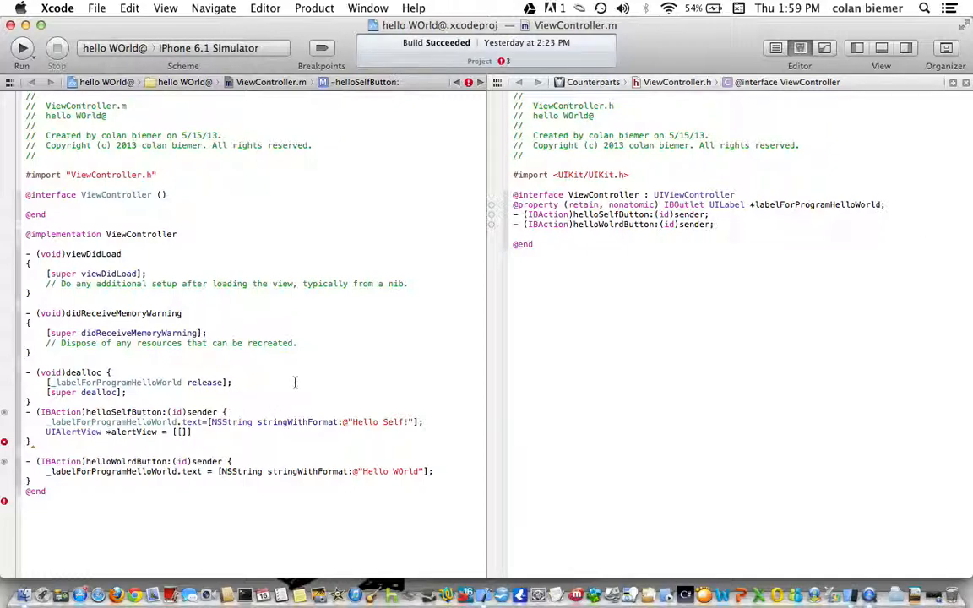
type("UIAlertView alloc")
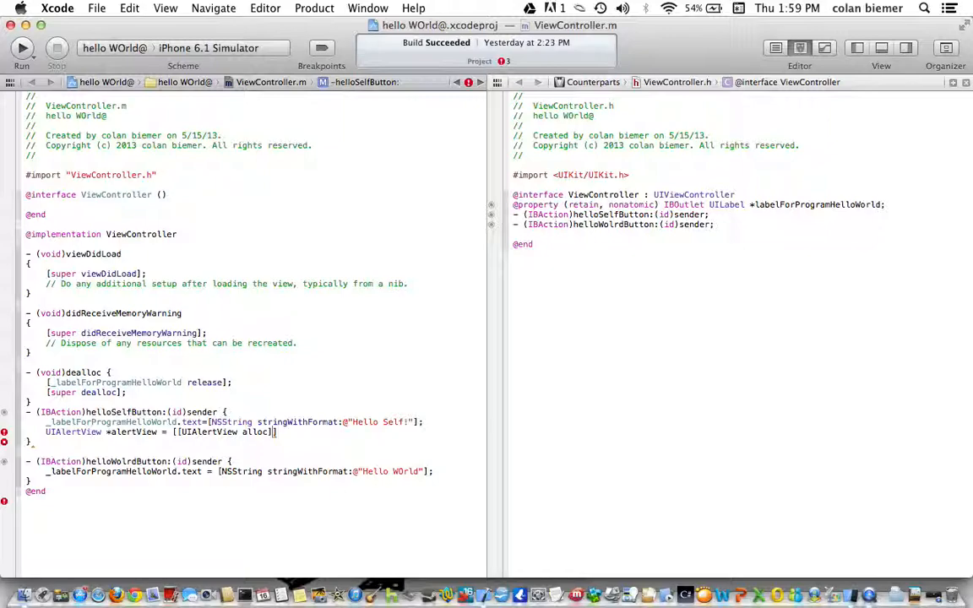
type("initWithTitle:@\"Tit\" message:")
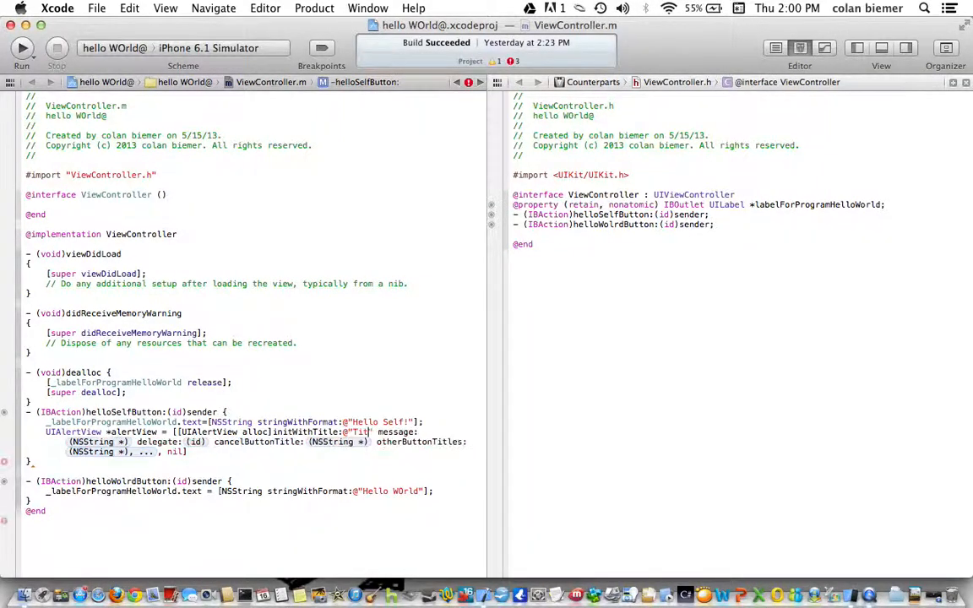
type("le")
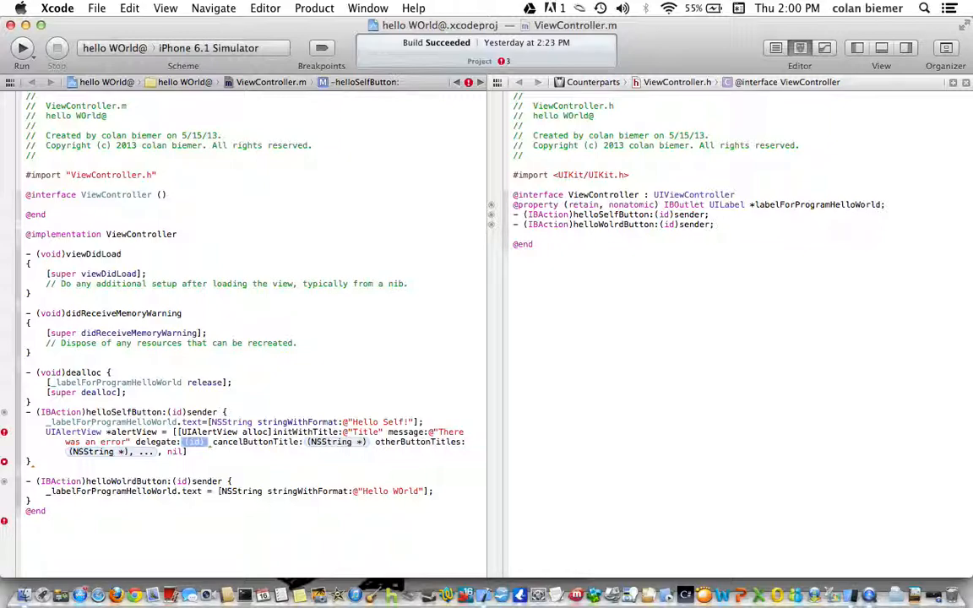
type("self")
type("[alertView show];")
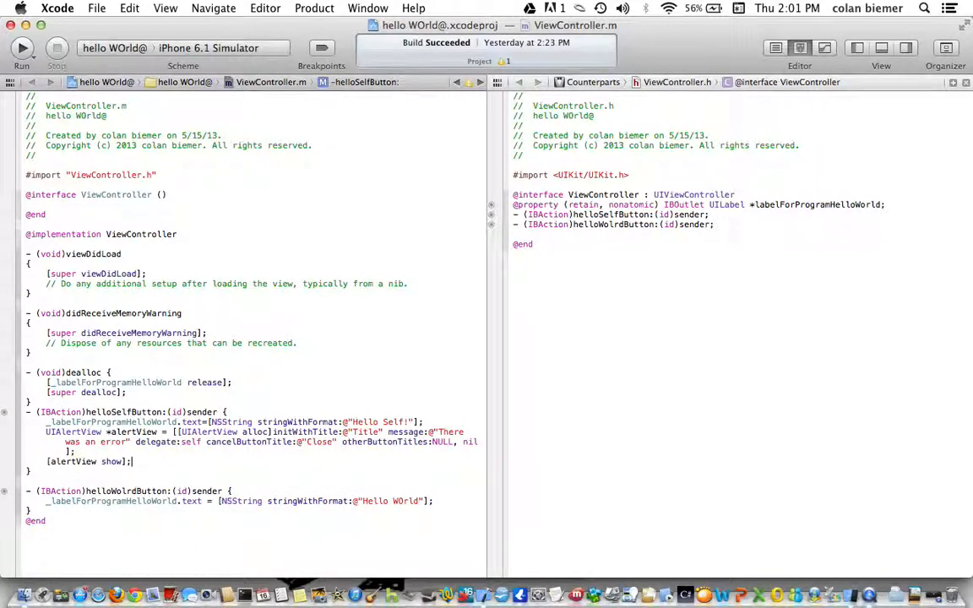
Run the app, tap Hello world and Hello self, and close the resulting error alert
left_click(20, 47)
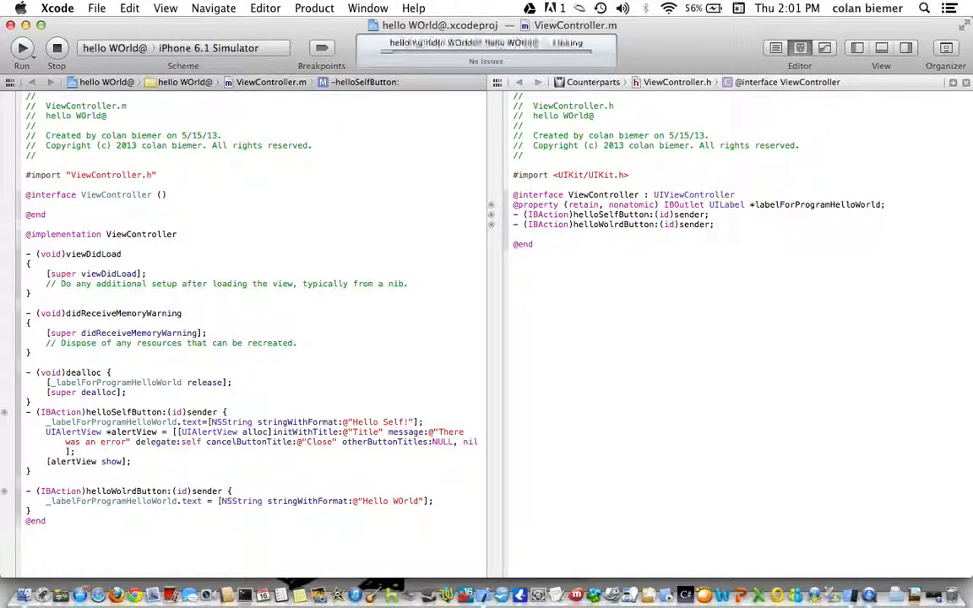
left_click(20, 47)
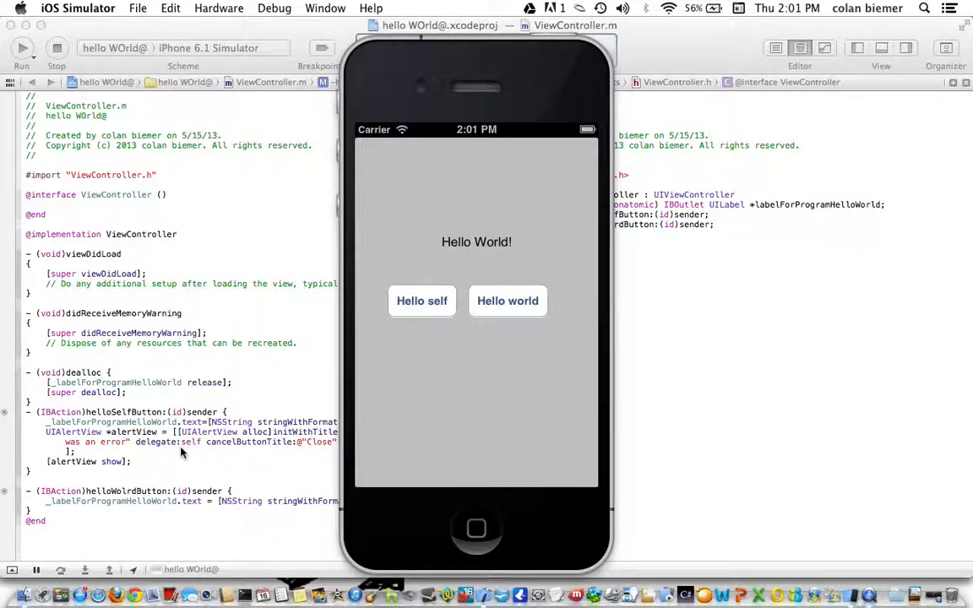
mouse_move(118, 418)
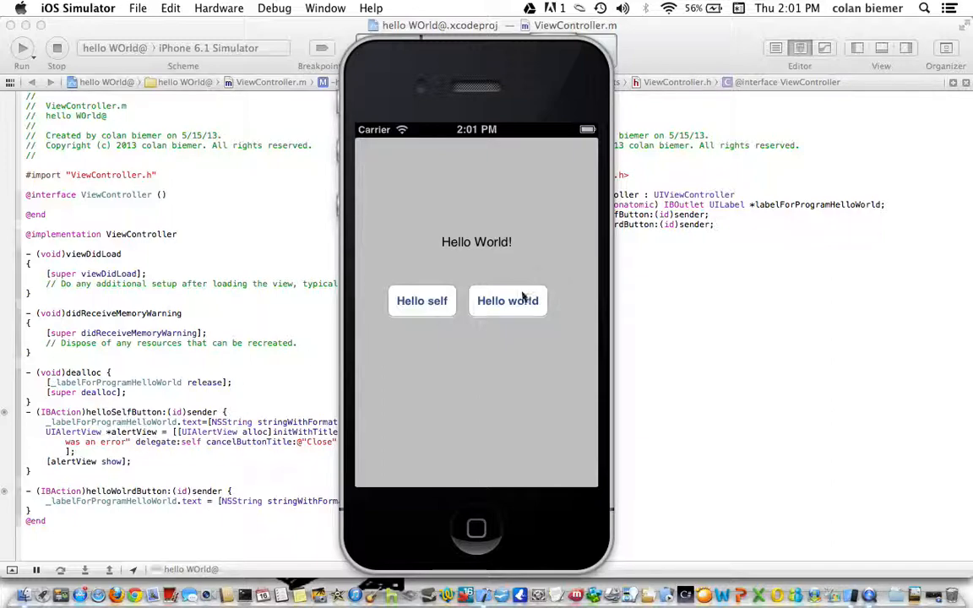
left_click(507, 301)
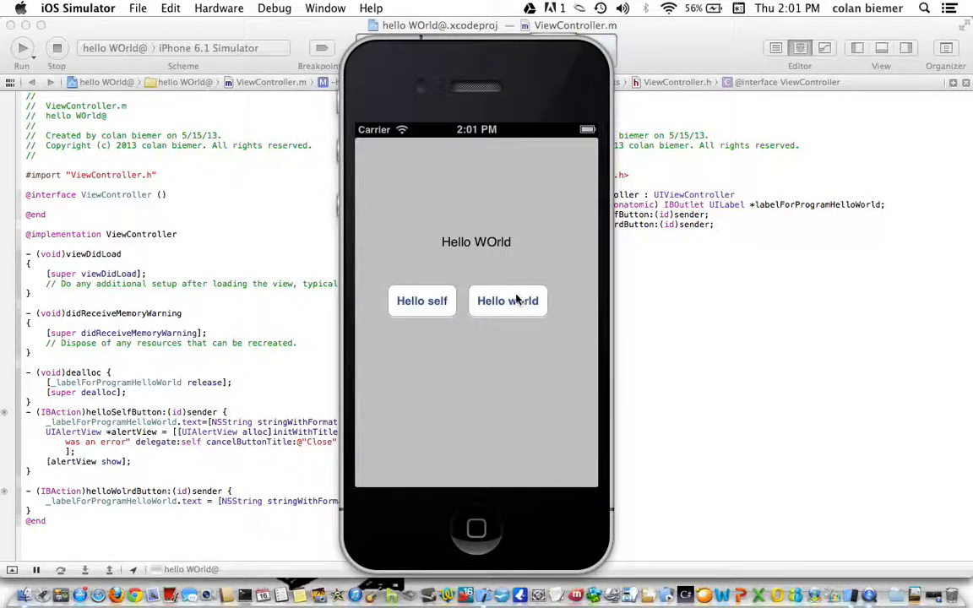
left_click(422, 301)
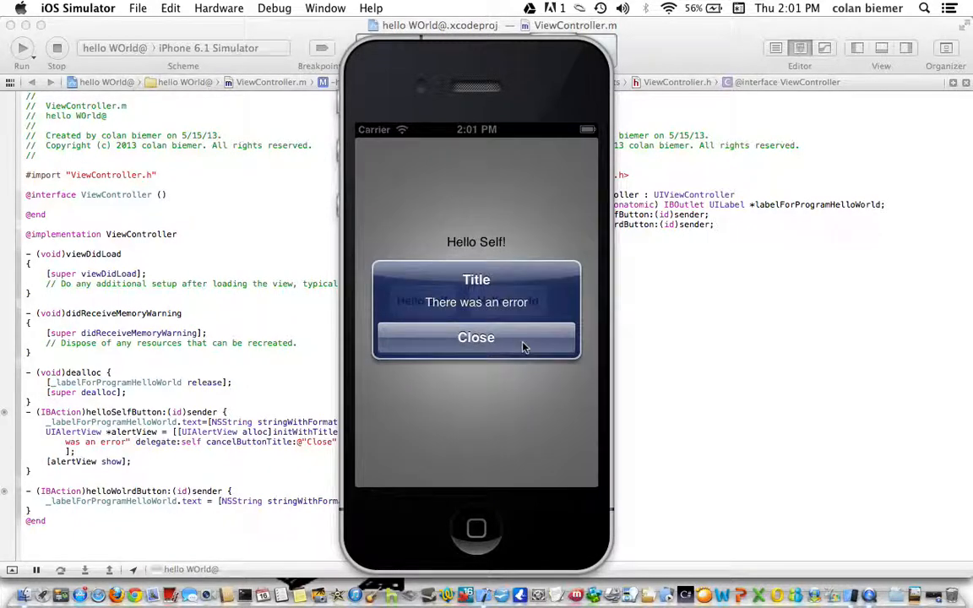
left_click(476, 338)
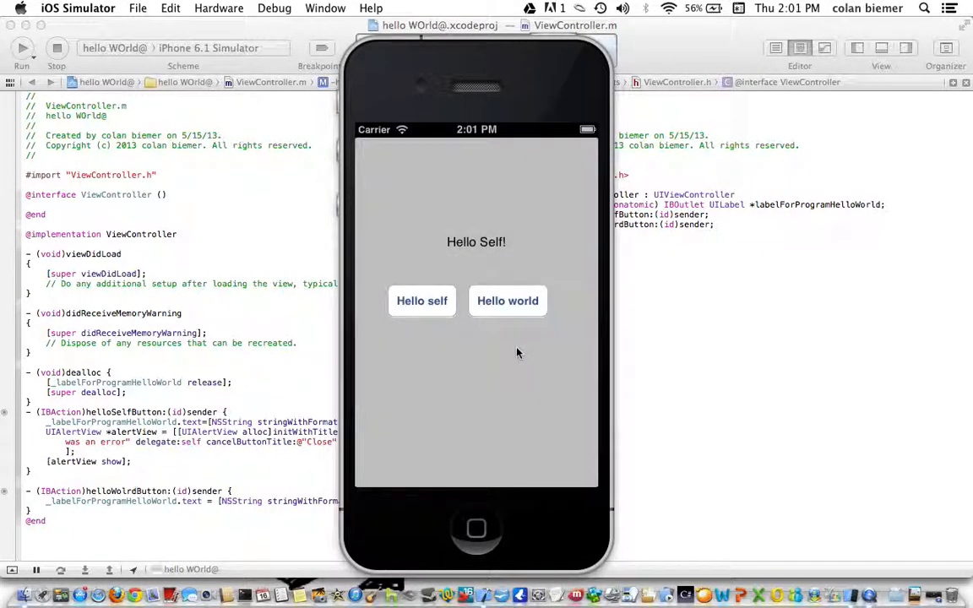
mouse_move(270, 317)
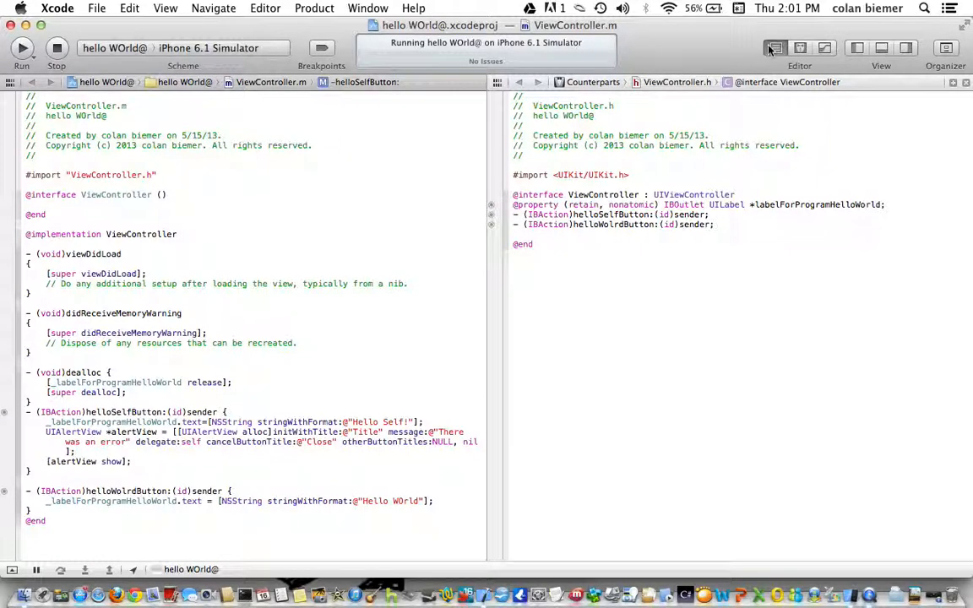
Show the Navigator and open ViewController.xib in Interface Builder
left_click(858, 47)
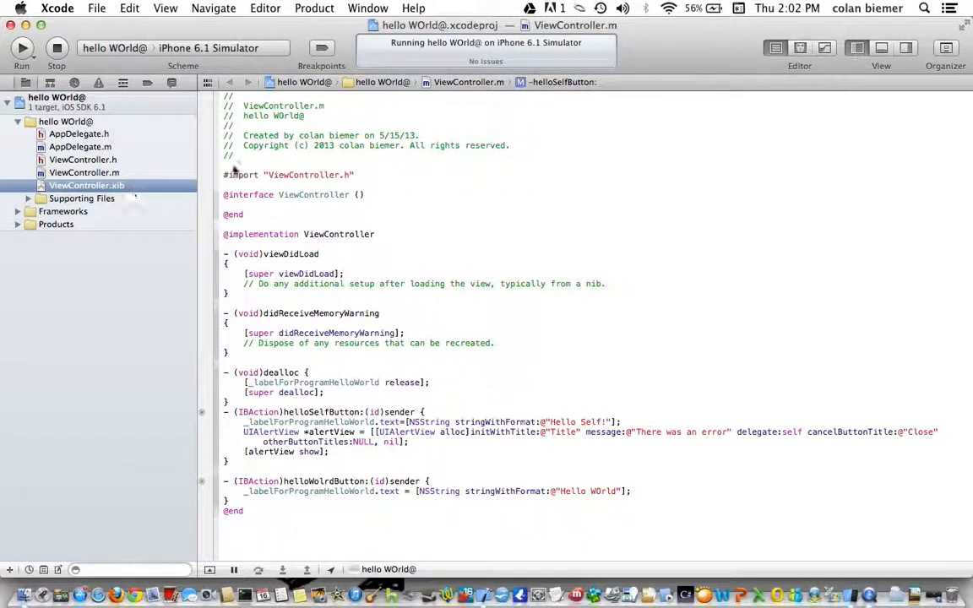
left_click(86, 184)
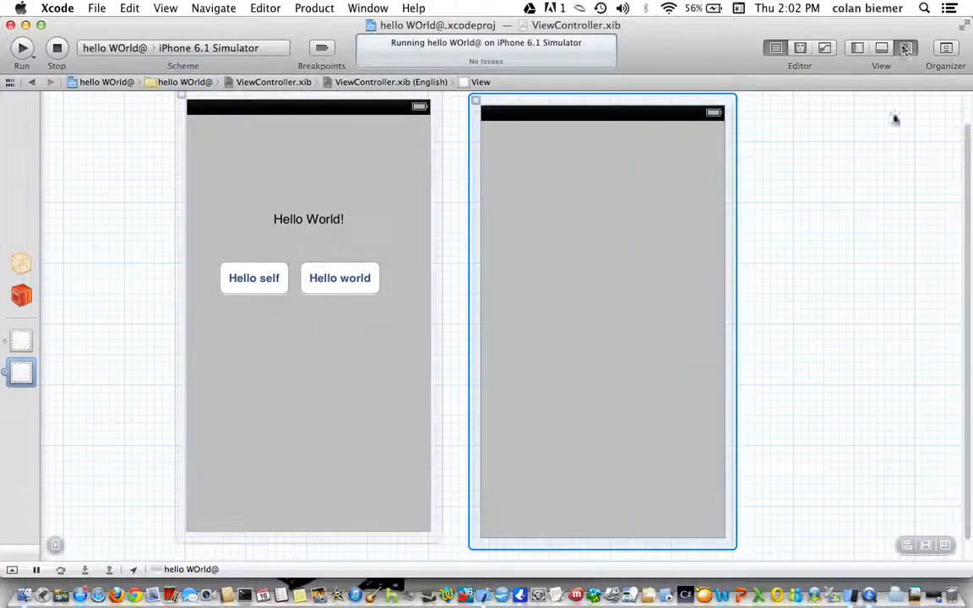
Add a Go to another page button to the main view and a This is another page label to the second view
left_click(905, 47)
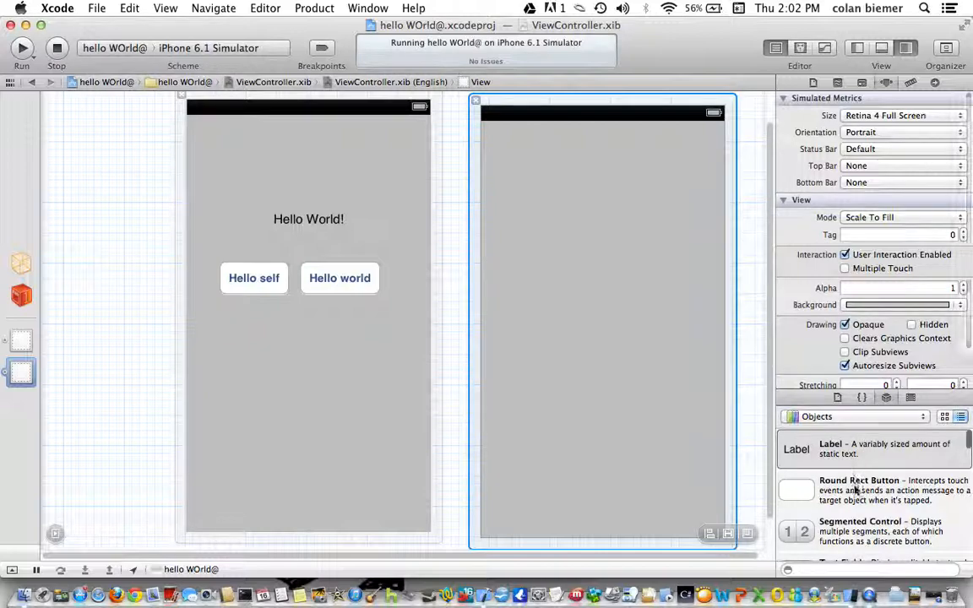
left_click_drag(797, 490, 301, 368)
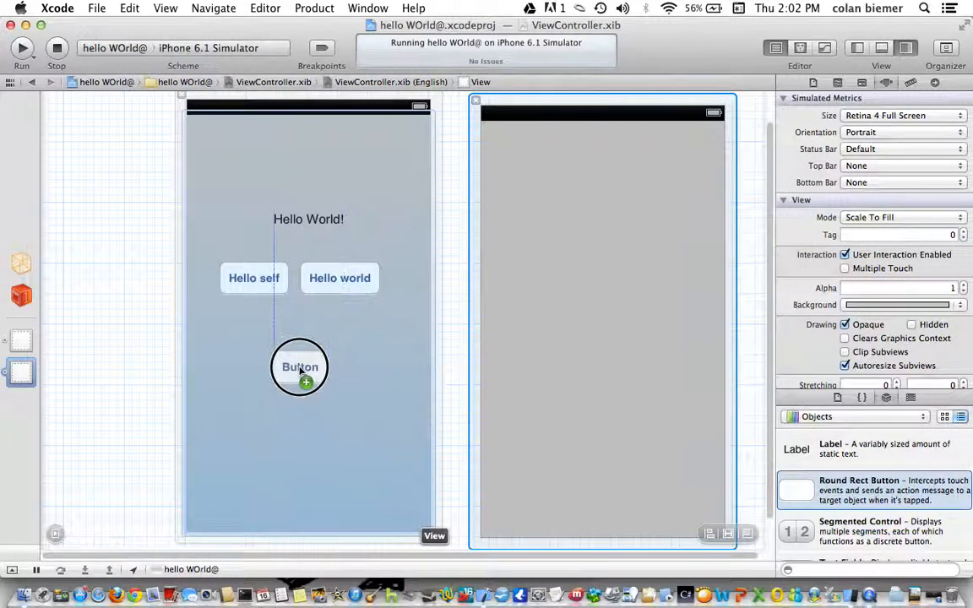
left_click(301, 367)
type("Go to another page")
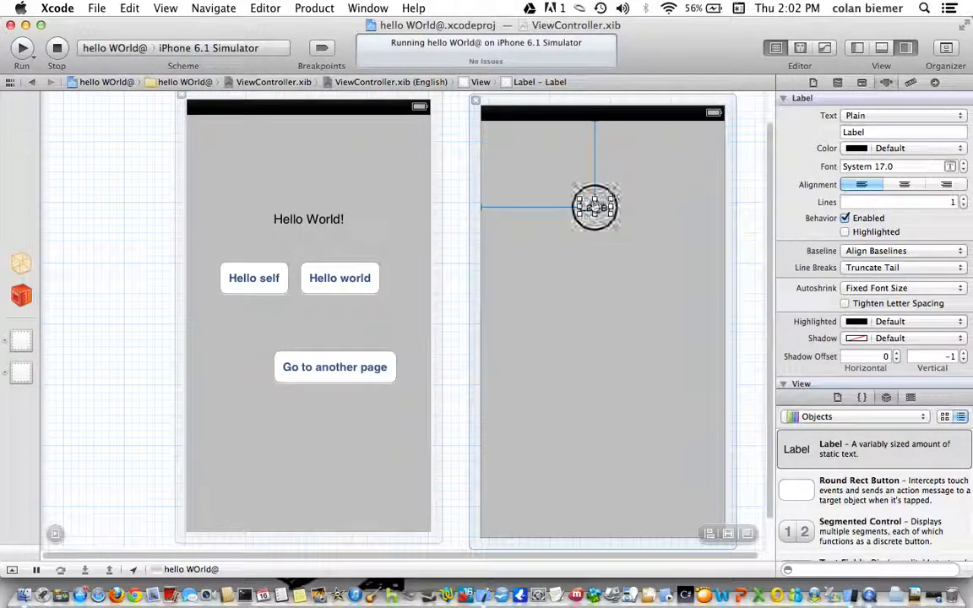
type("This is a nother page")
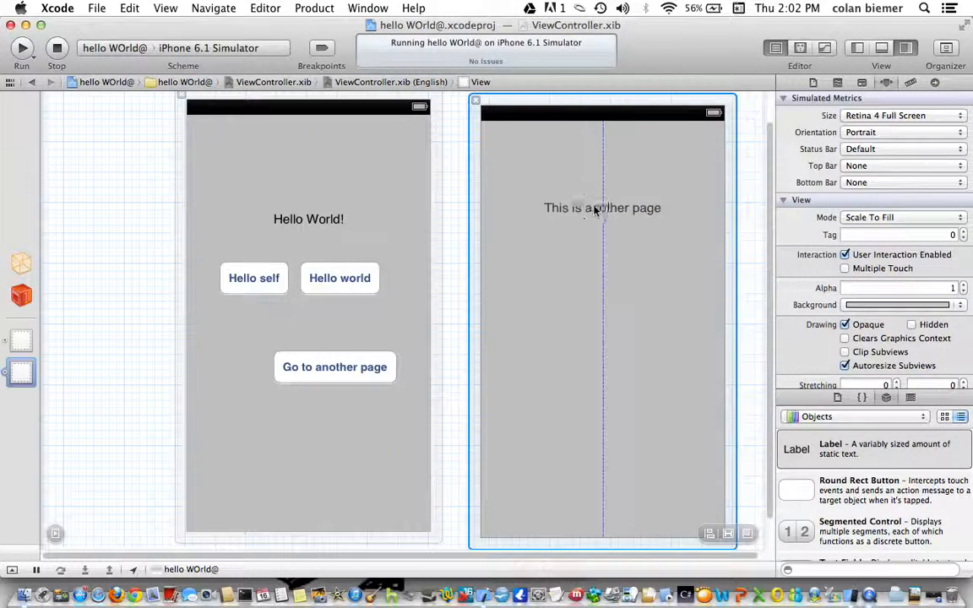
left_click(601, 206)
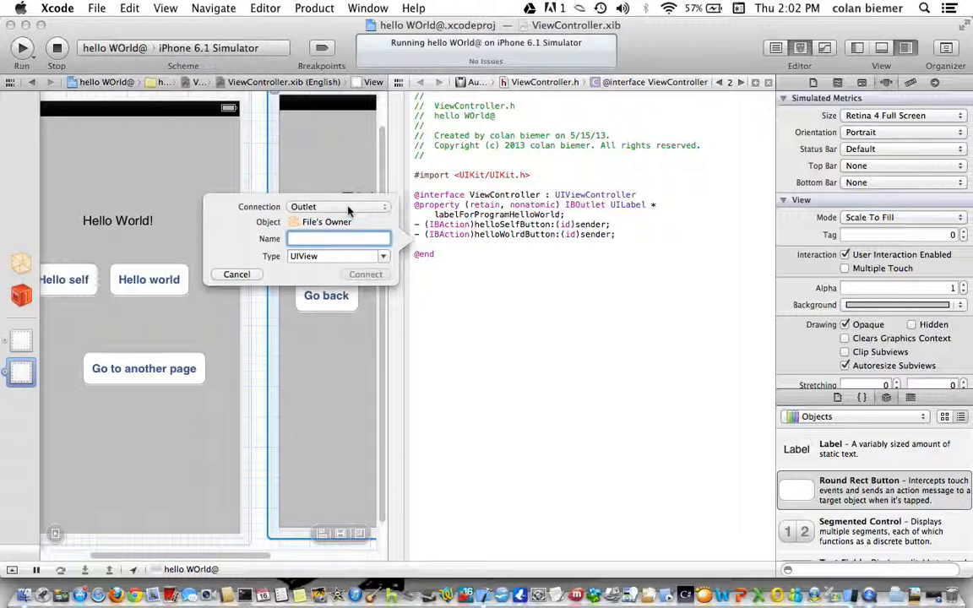
Name the secondPageOutlet outlet and connect the Go back button as action secondPageToMainPage
type("secondPage")
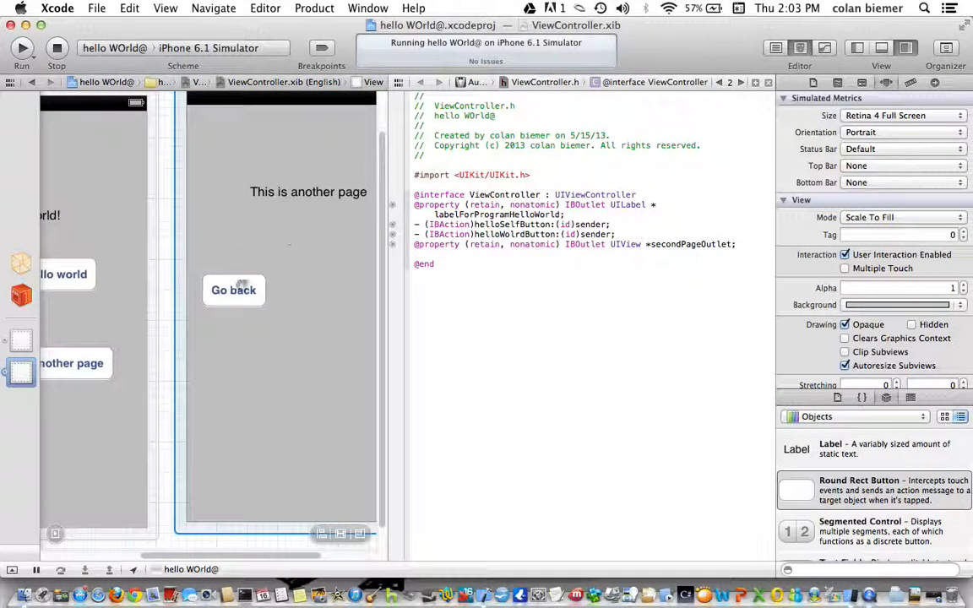
left_click_drag(233, 290, 419, 254)
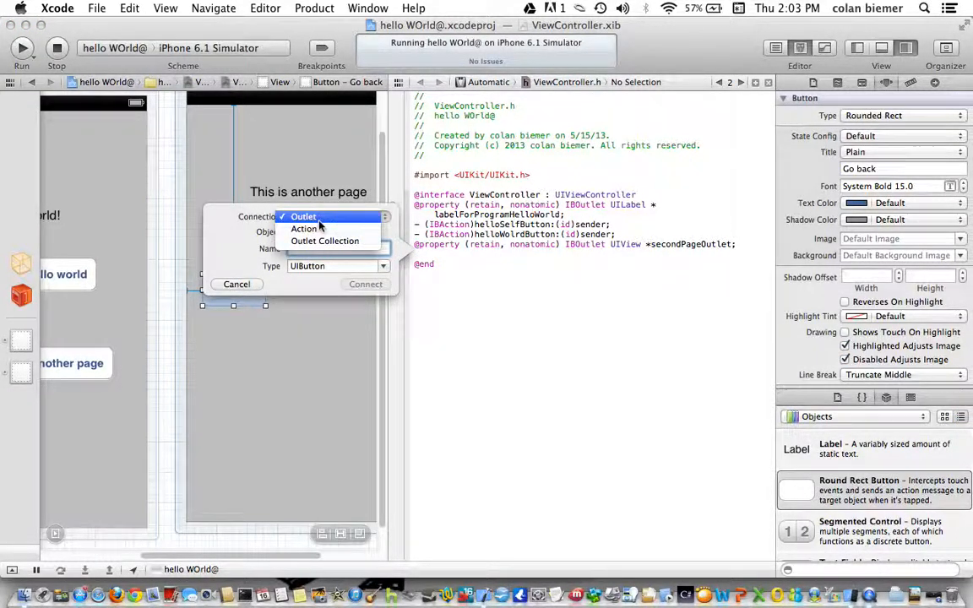
left_click(307, 228)
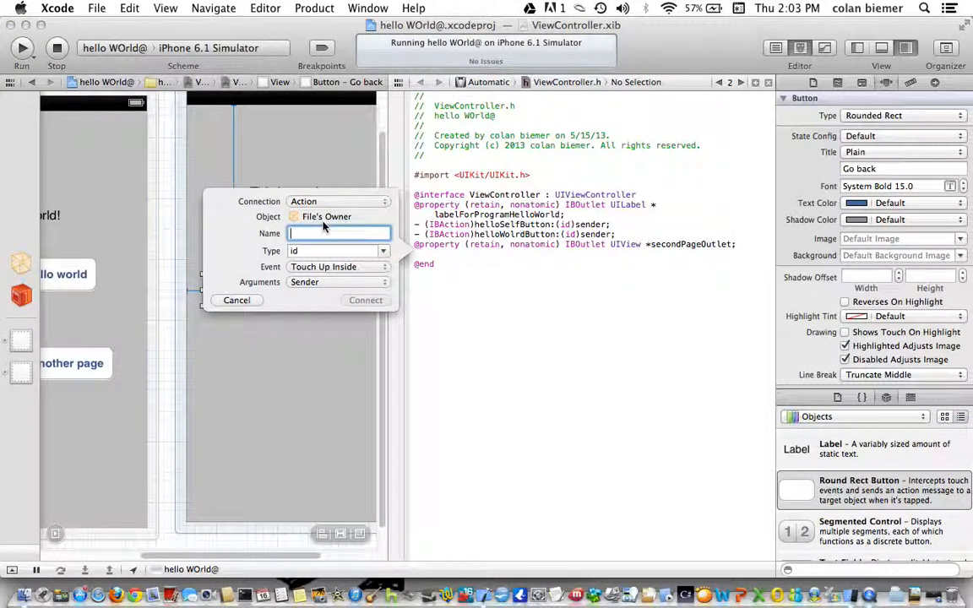
type("secondPageToMainPa")
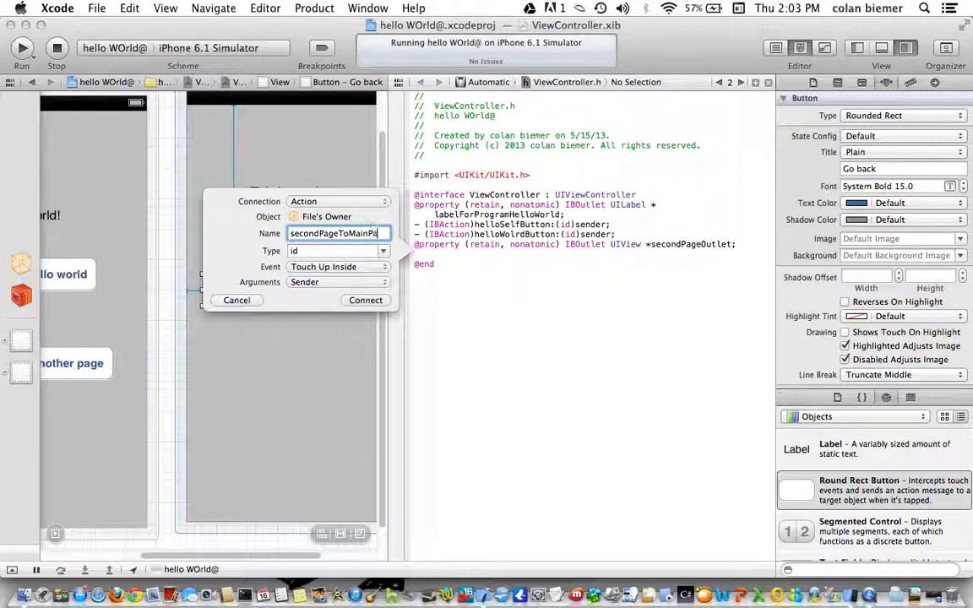
left_click(365, 301)
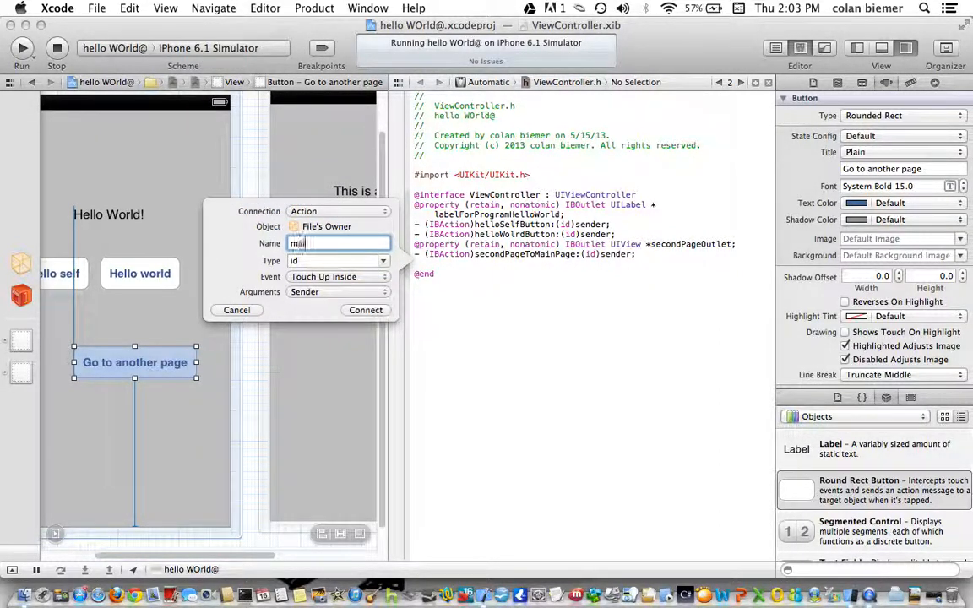
Connect the Go to another page button as action mainPageToSecondPage
type("mainPageTw")
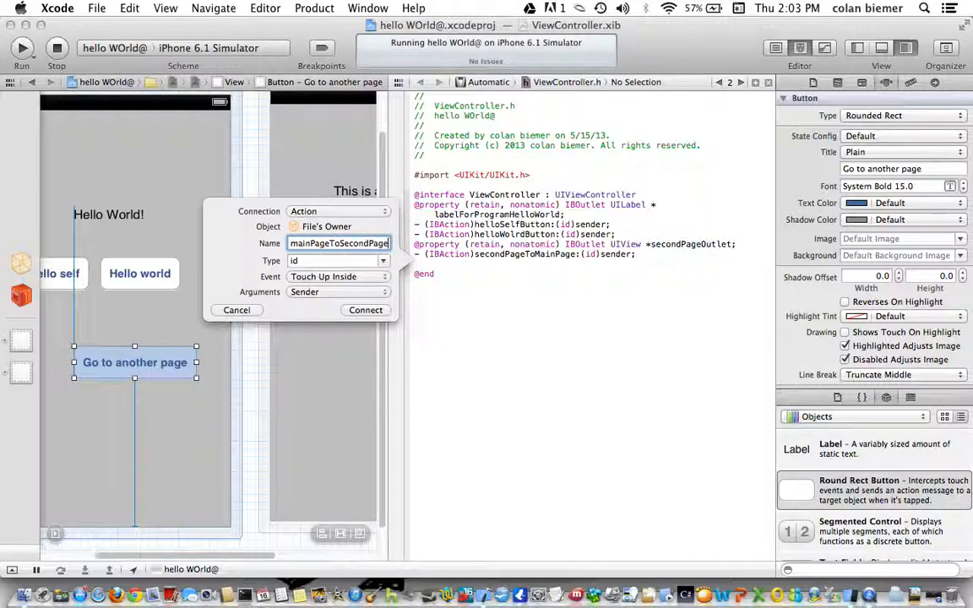
left_click(365, 311)
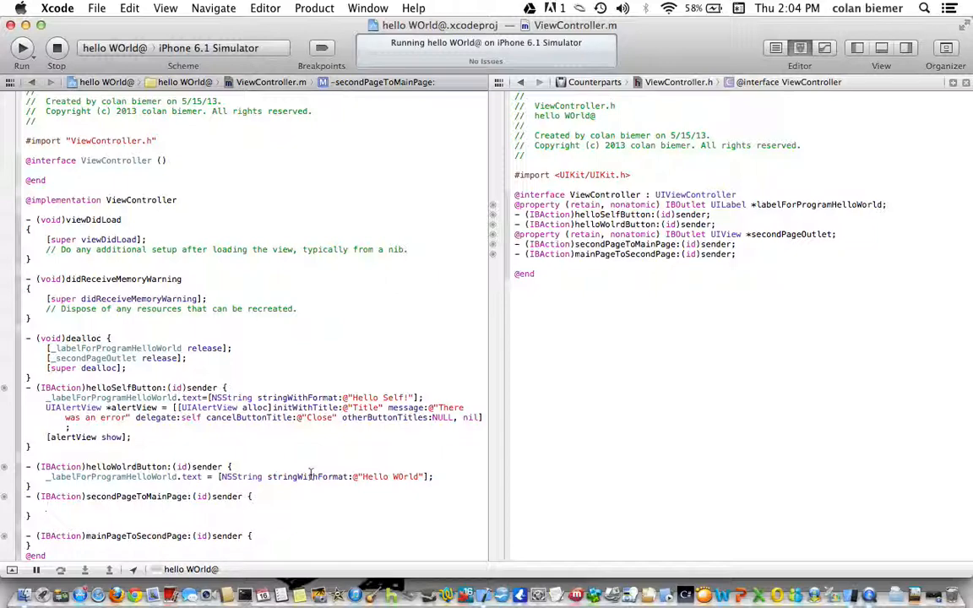
Draft a self.view assignment in secondPageToMainPage using code completion
type("self")
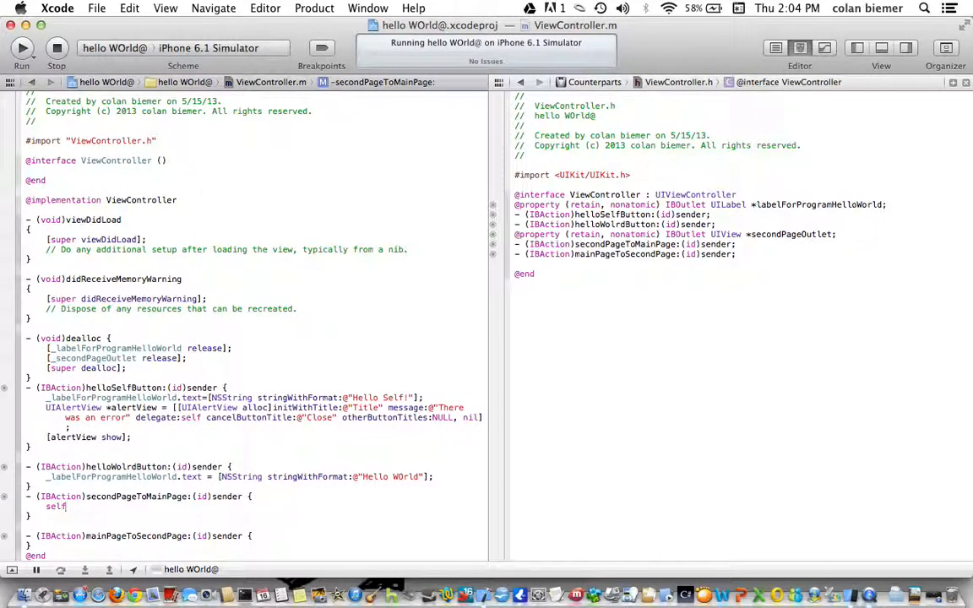
type(".view")
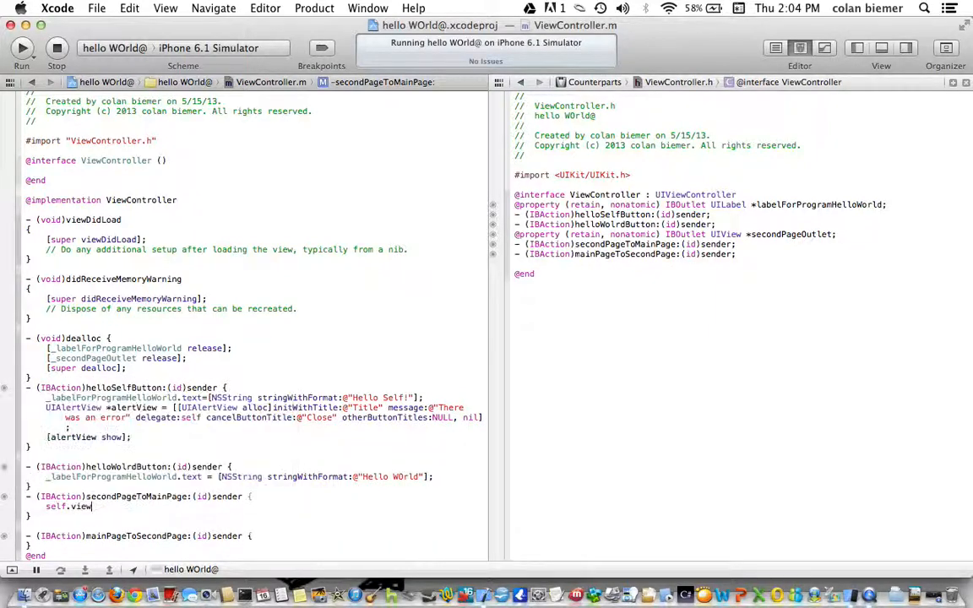
type("= [")
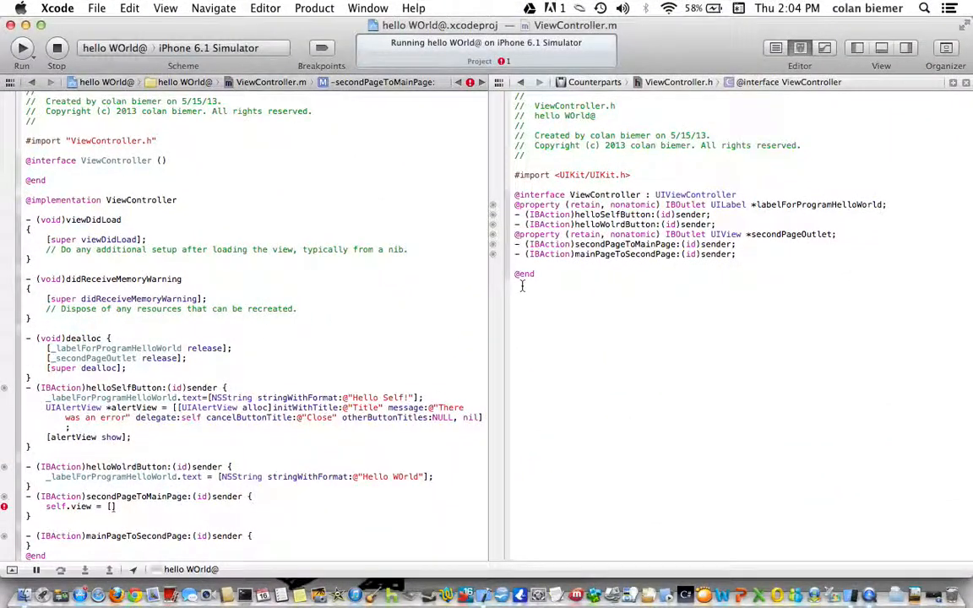
type("self")
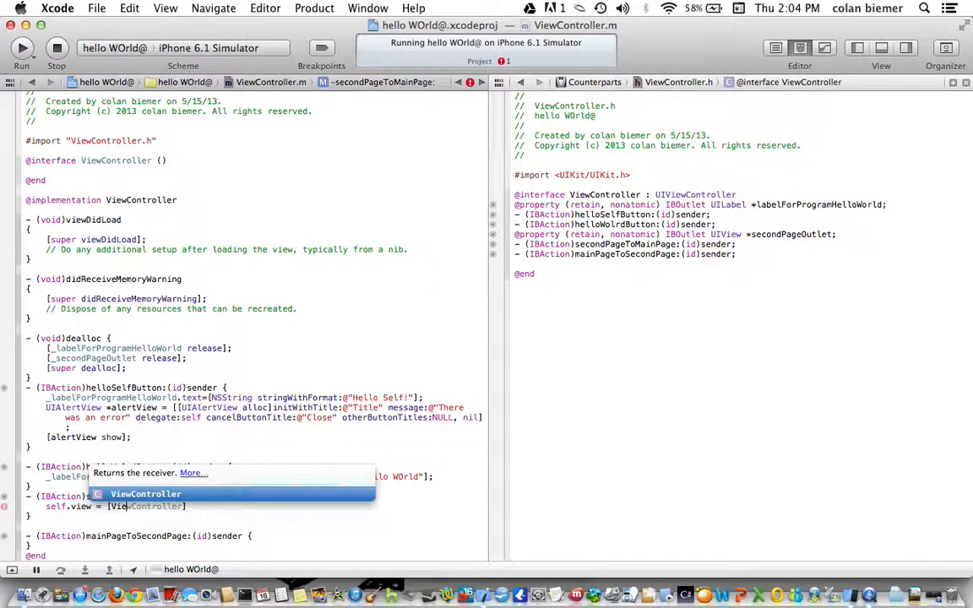
key("mission_control")
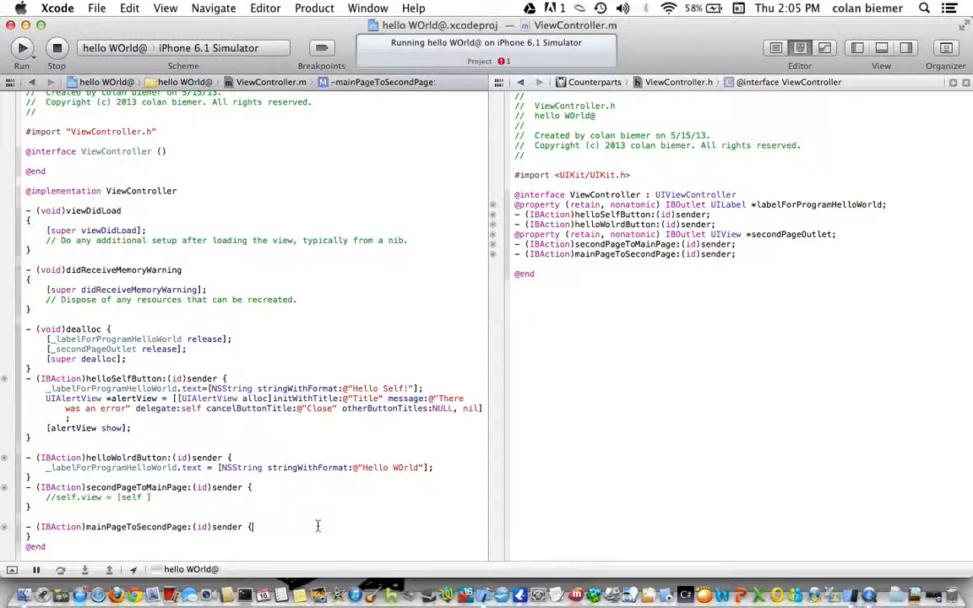
In mainPageToSecondPage, write self.view = [self secondPageOutlet];
type("self.view = [self")
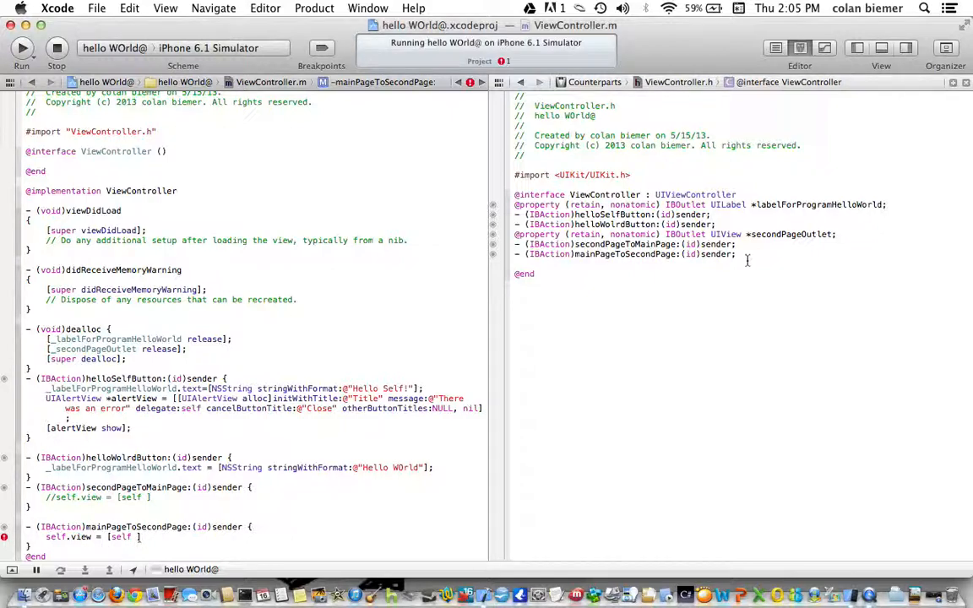
type("s")
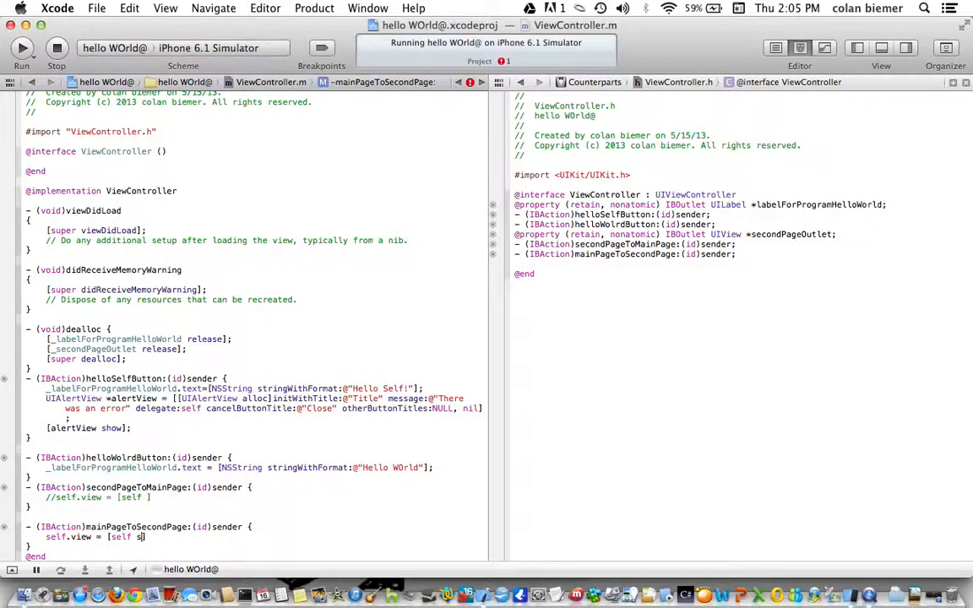
type("econdPageOutlet]")
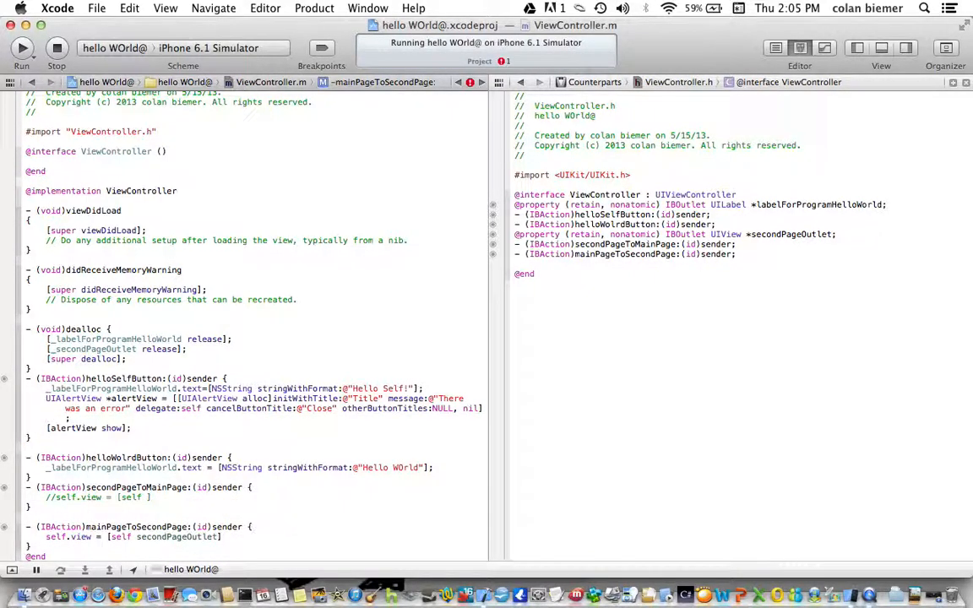
type(";")
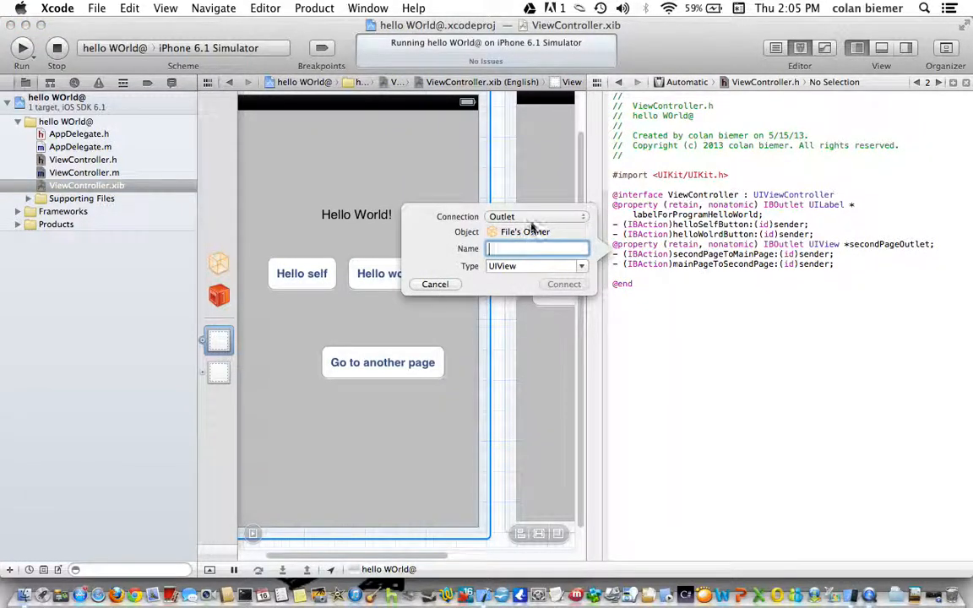
Create the mainPageOutlet view outlet and set self.view to mainPageOutlet in secondPageToMainPage
type("mainPag")
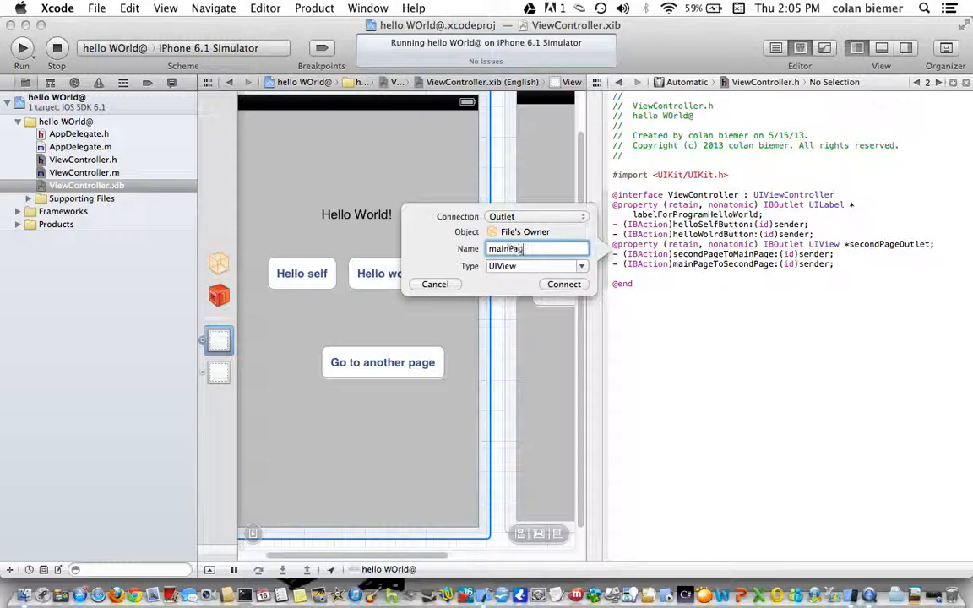
type("eOutlet")
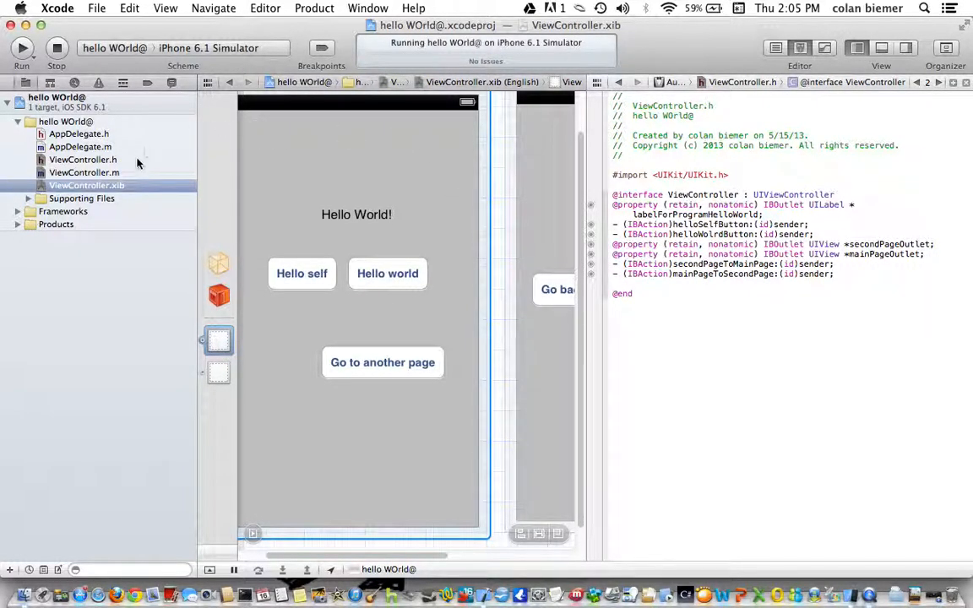
left_click(84, 172)
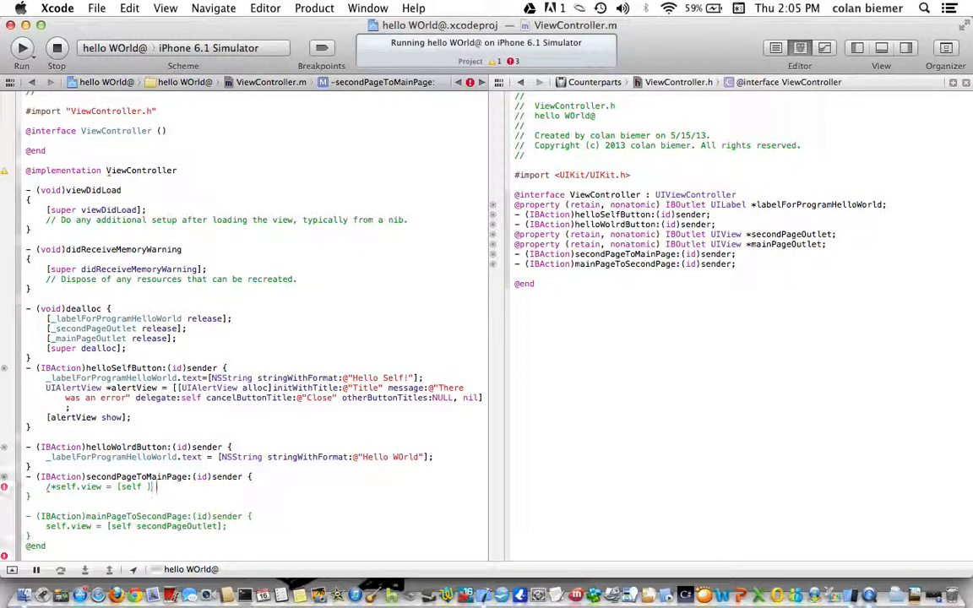
type("*/")
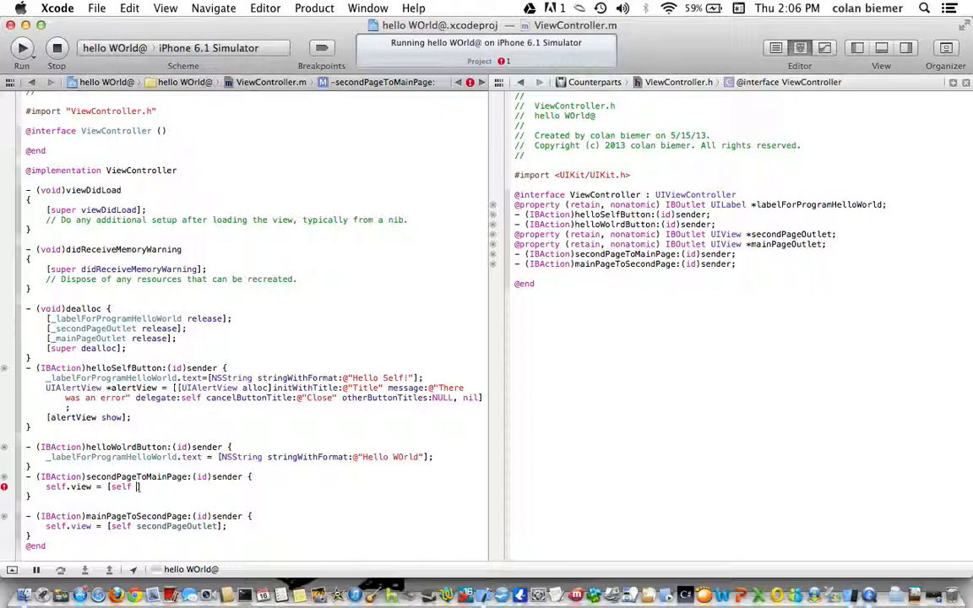
type("mainPageOutlet];")
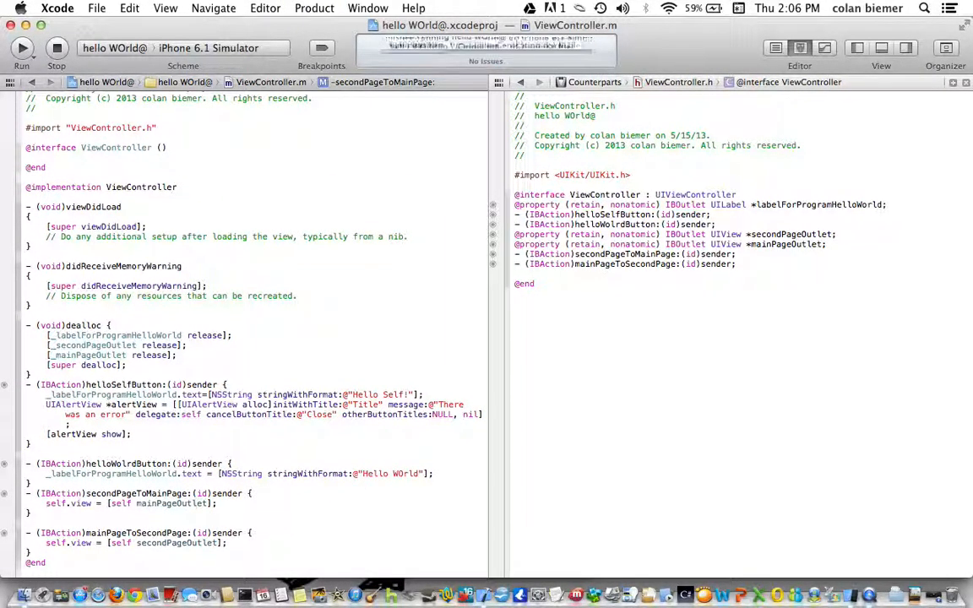
Run the app, go to the second page and back to the main page
left_click(21, 48)
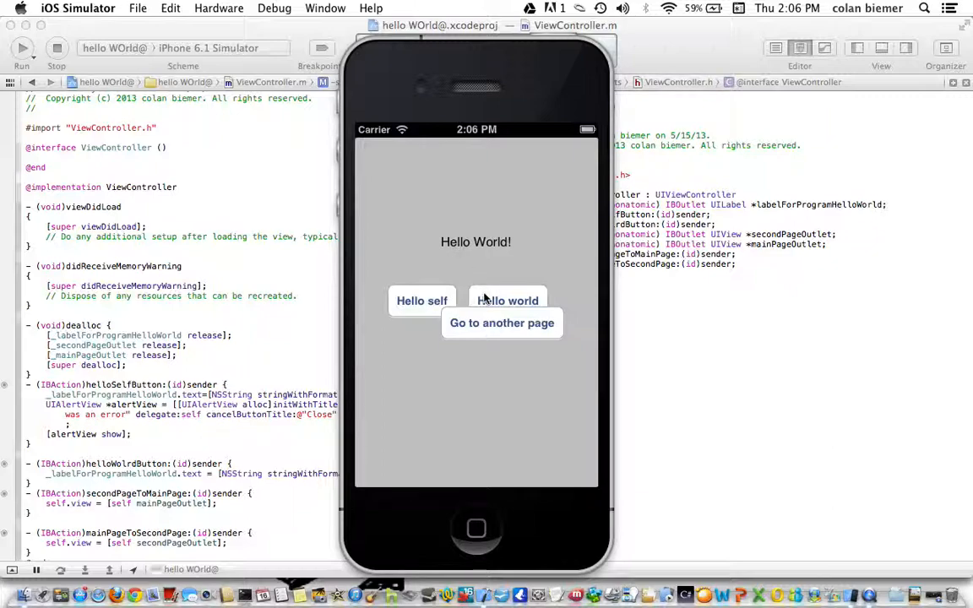
left_click(502, 323)
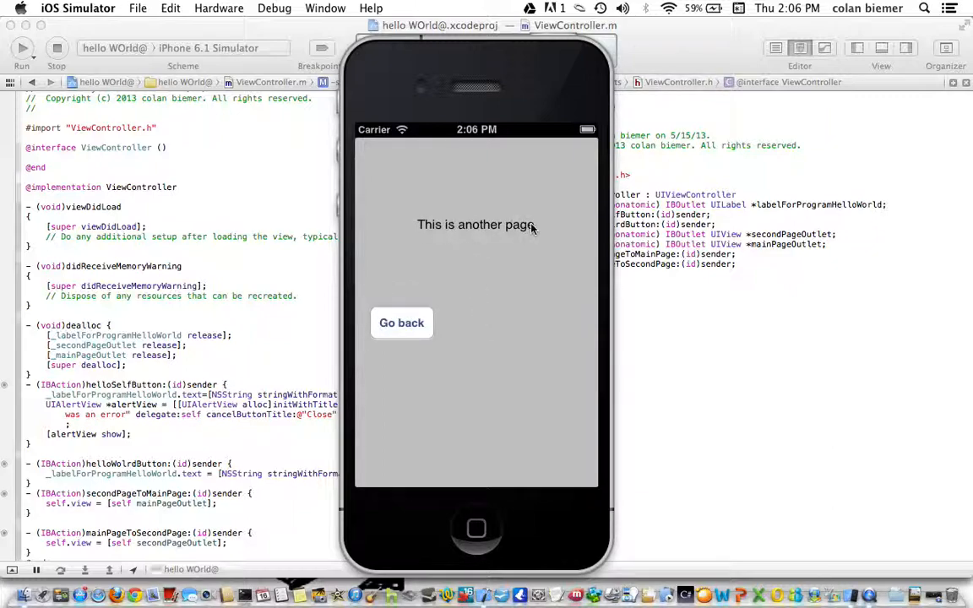
mouse_move(442, 294)
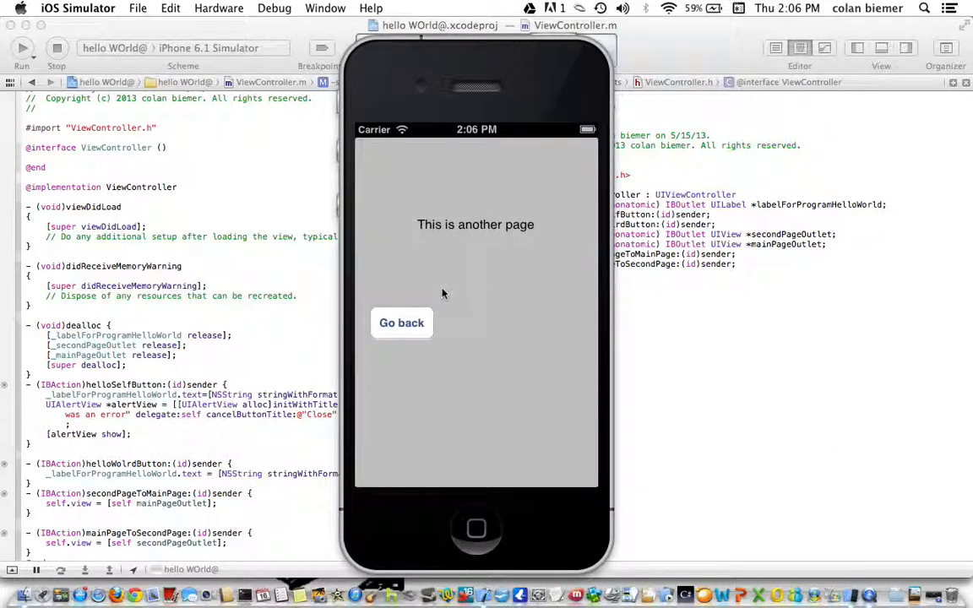
left_click(402, 323)
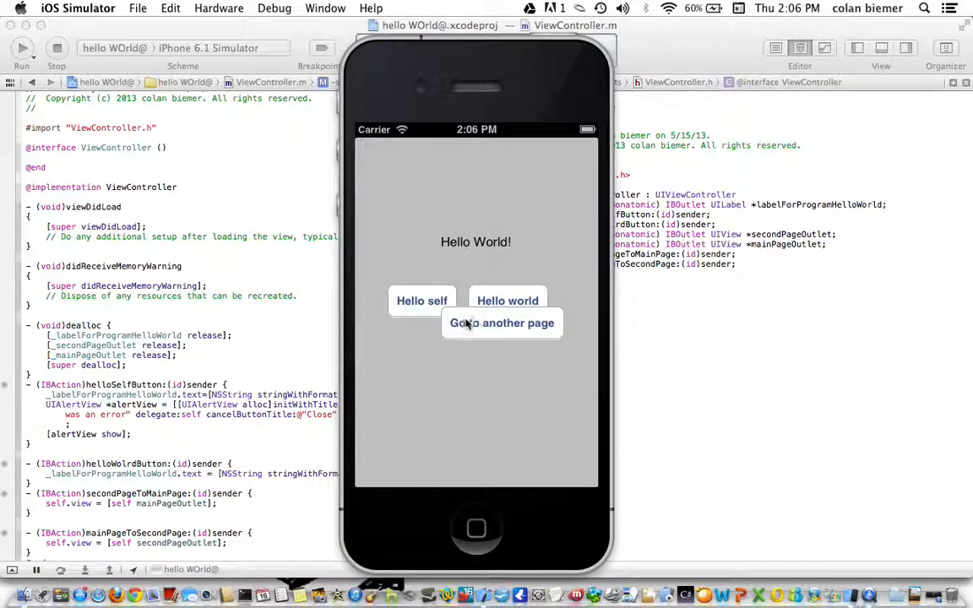
left_click(20, 47)
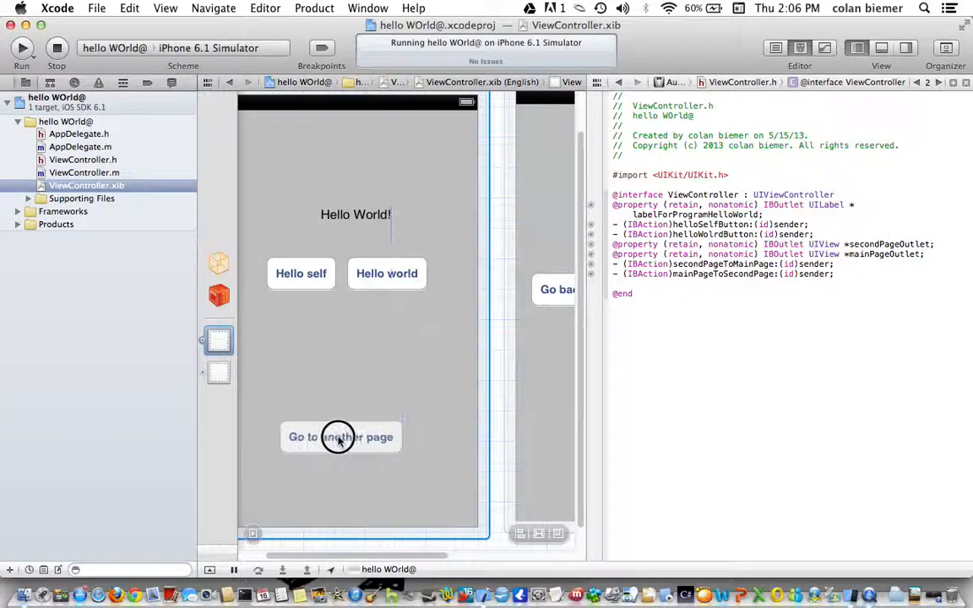
Reposition the Go to another page button, return to ViewController.m and run the app again
left_click(341, 435)
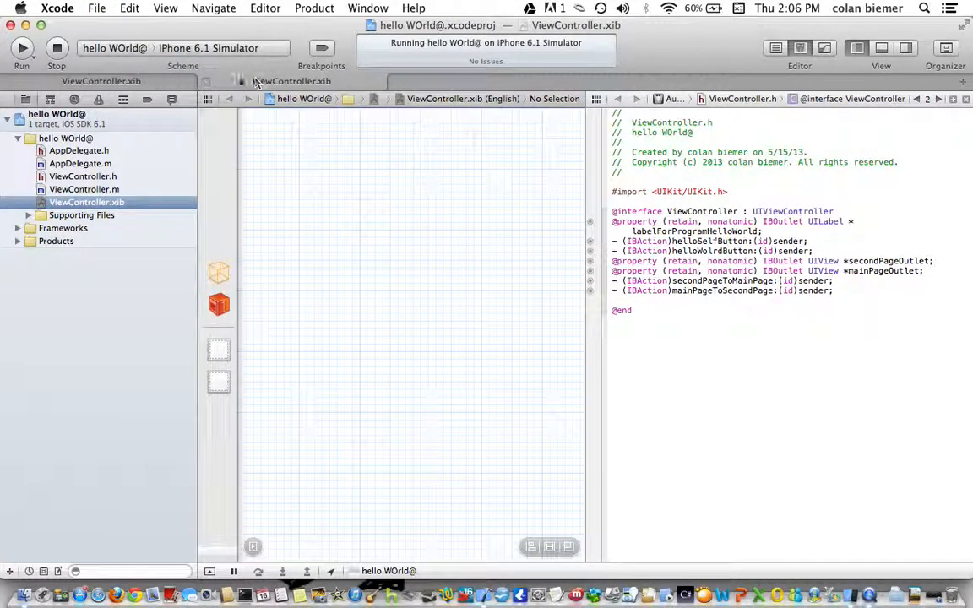
mouse_move(206, 84)
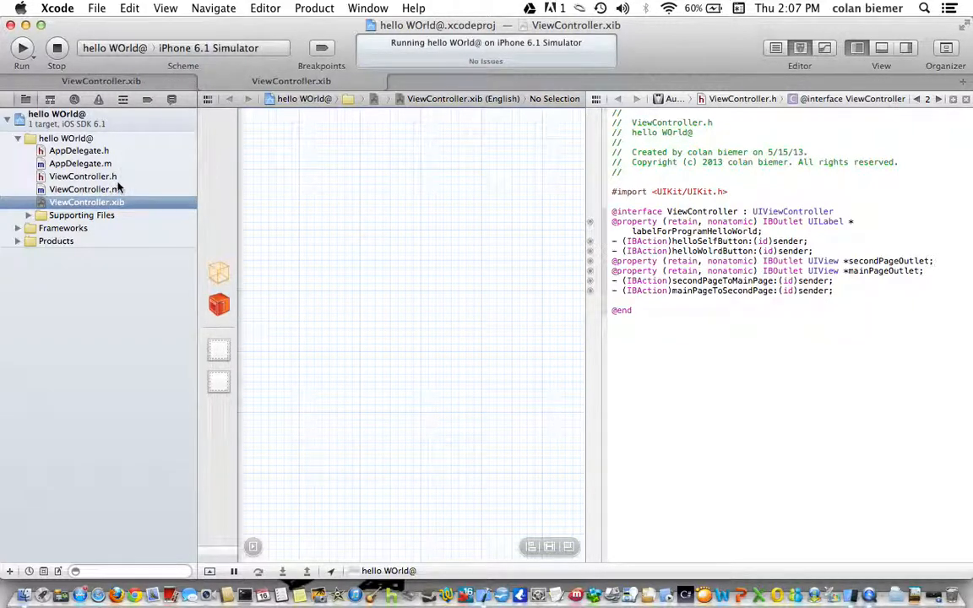
left_click(83, 175)
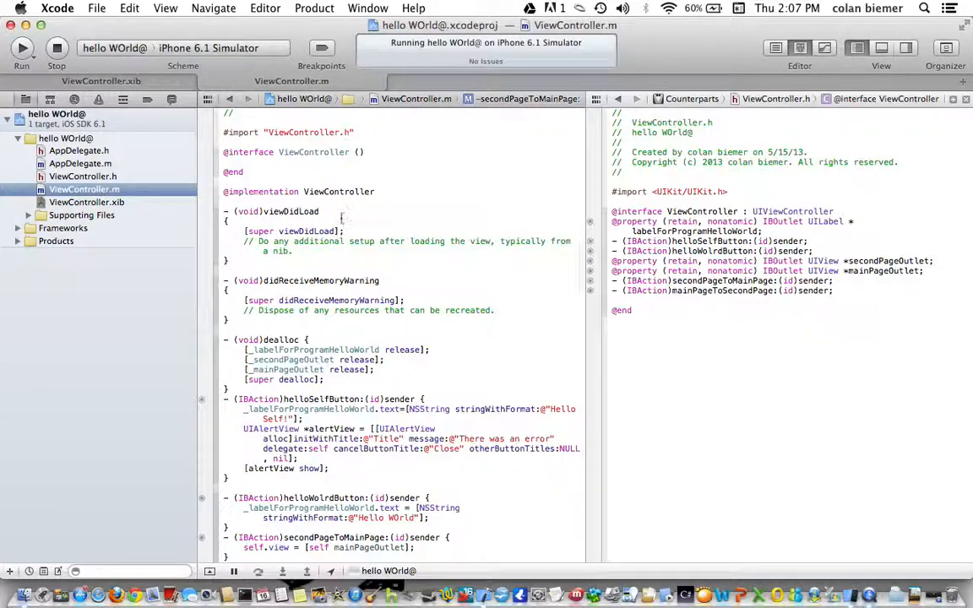
left_click(20, 48)
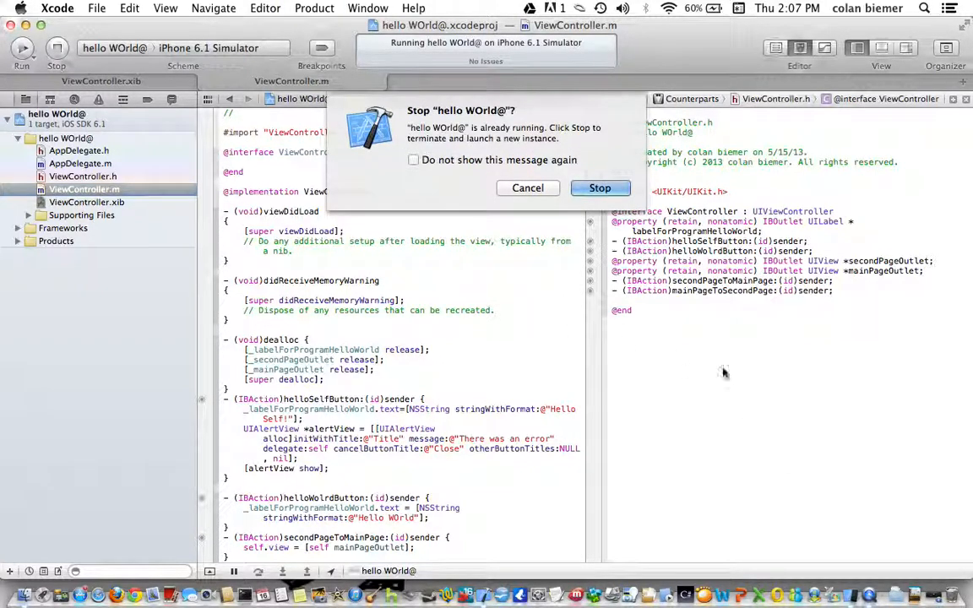
Relaunch the app, try the second page and both greetings, and close the error alert
left_click(600, 188)
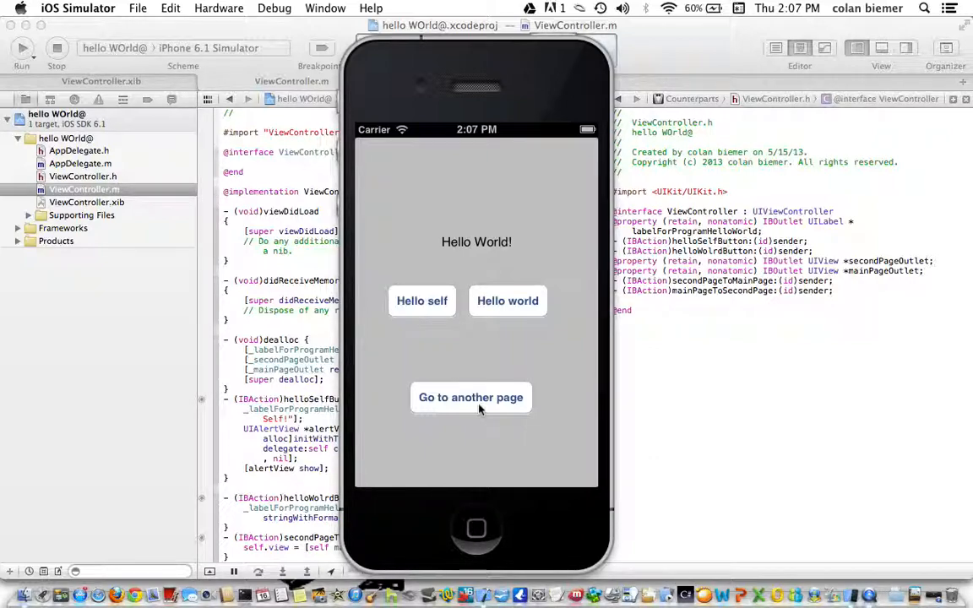
left_click(470, 396)
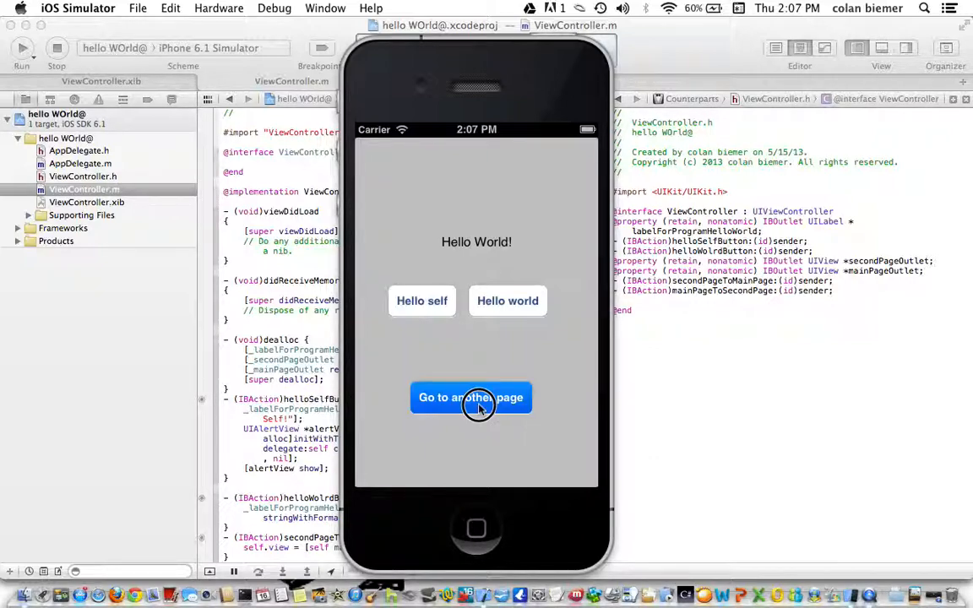
left_click(422, 301)
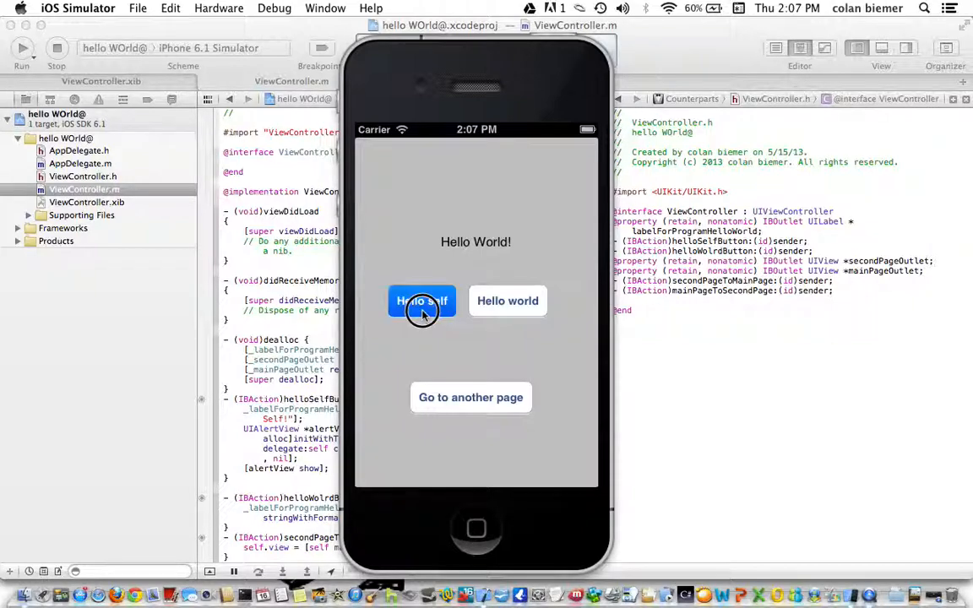
left_click(423, 300)
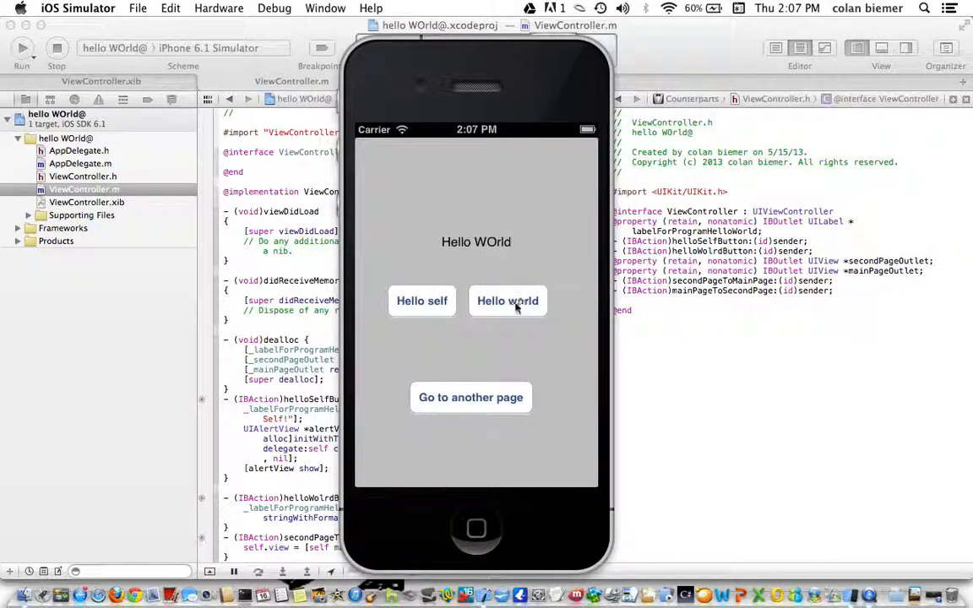
left_click(423, 301)
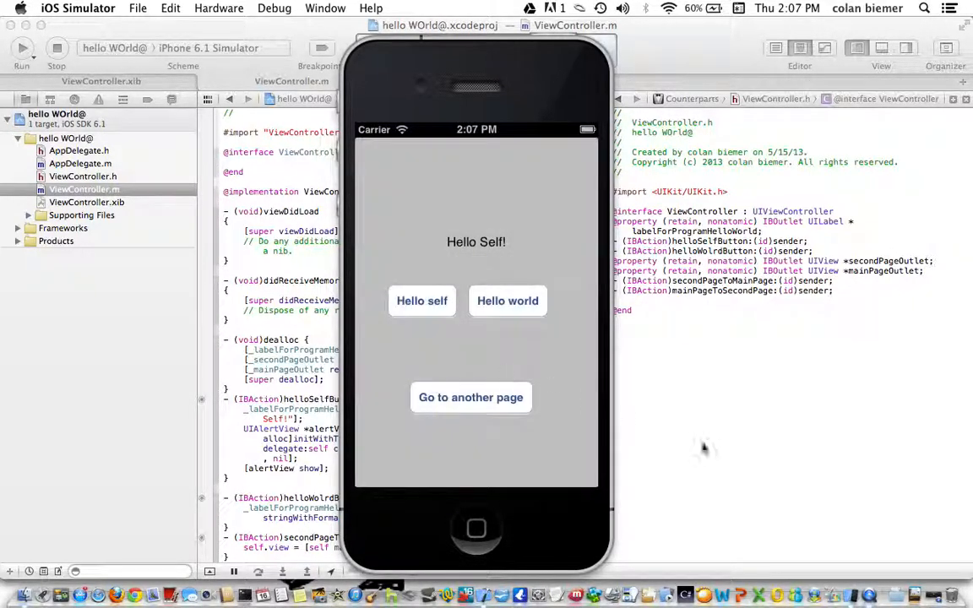
mouse_move(922, 527)
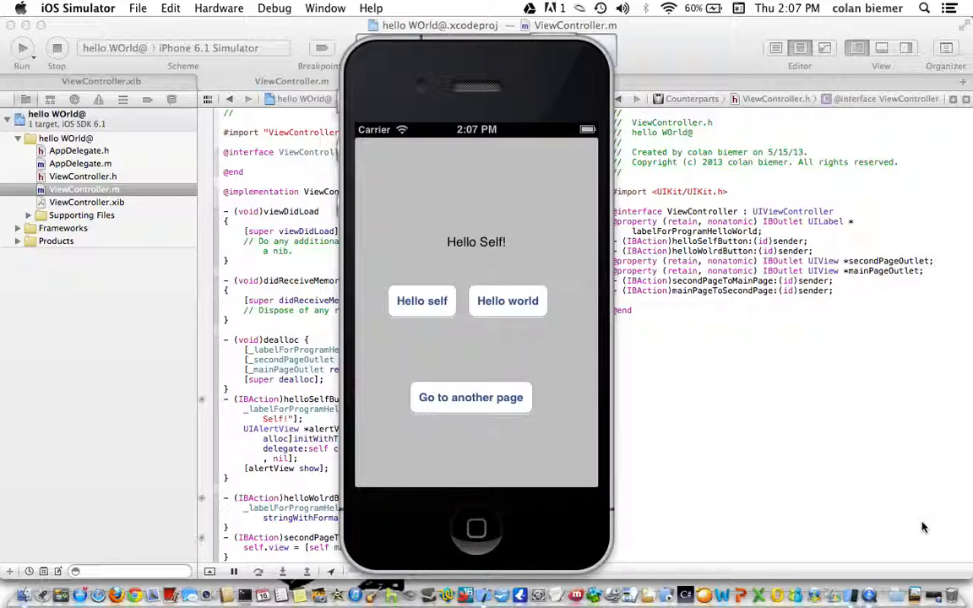
mouse_move(480, 382)
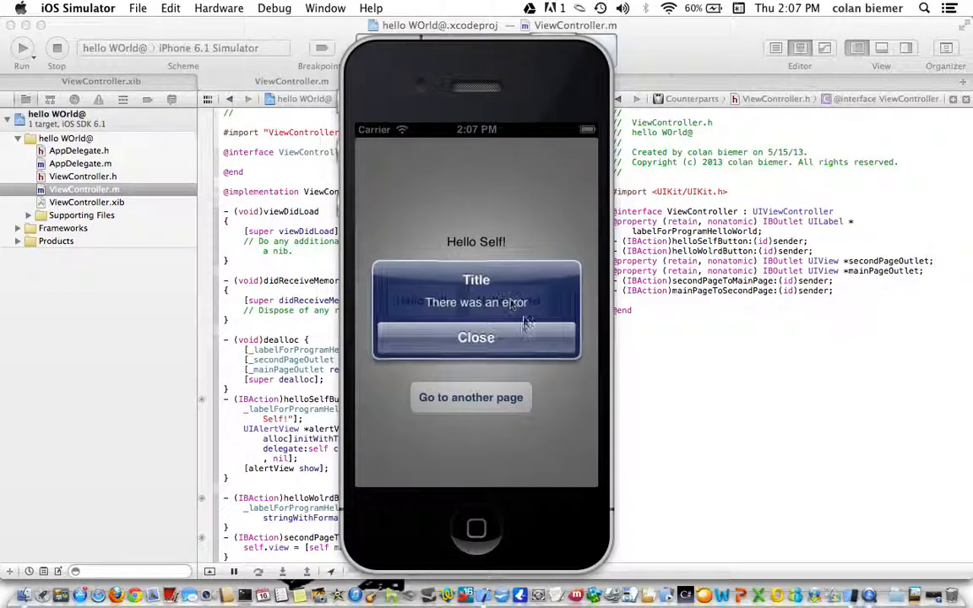
left_click(477, 338)
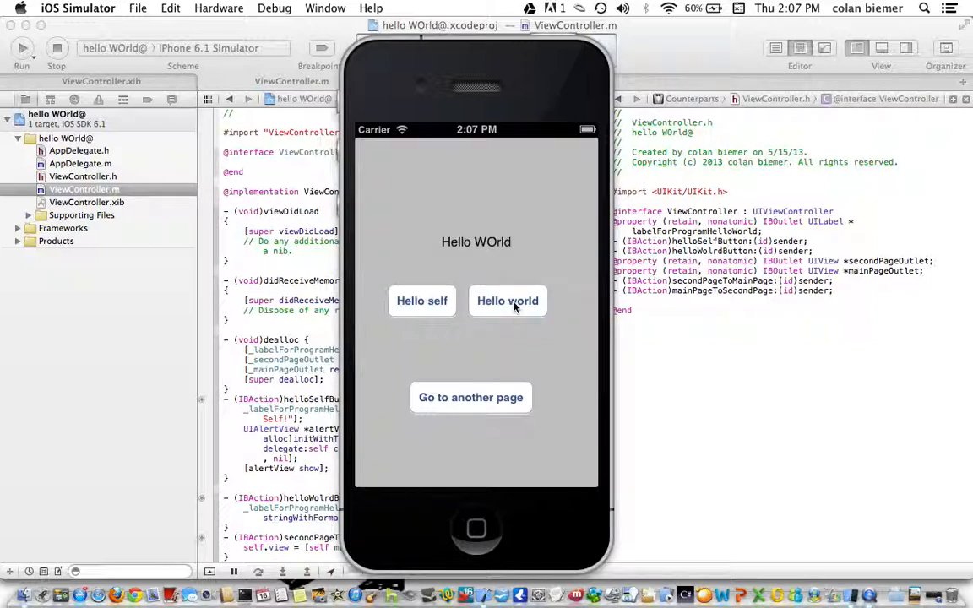
mouse_move(498, 312)
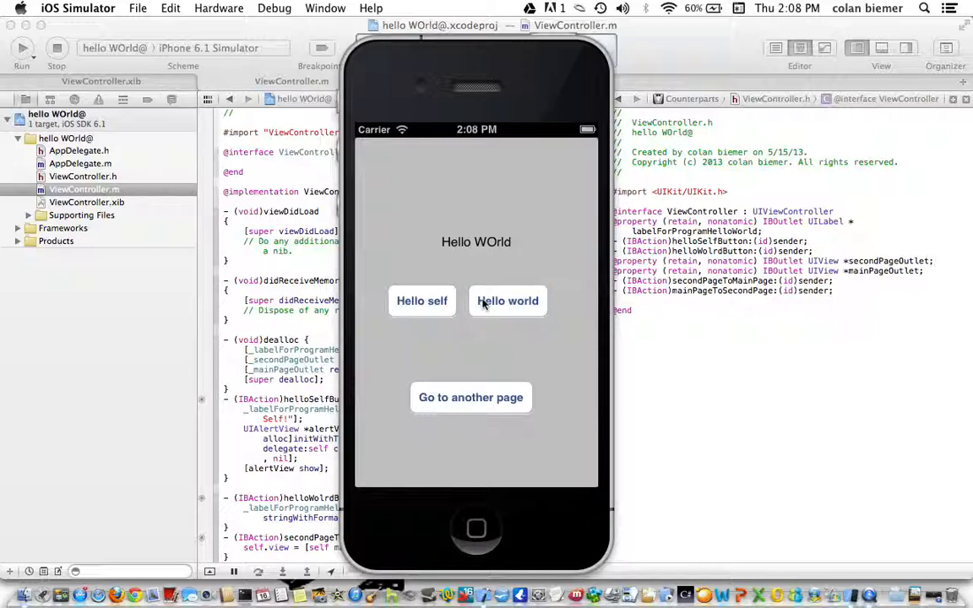
Raise and dismiss the Hello self alert once more, then quit to the home screen
left_click(423, 301)
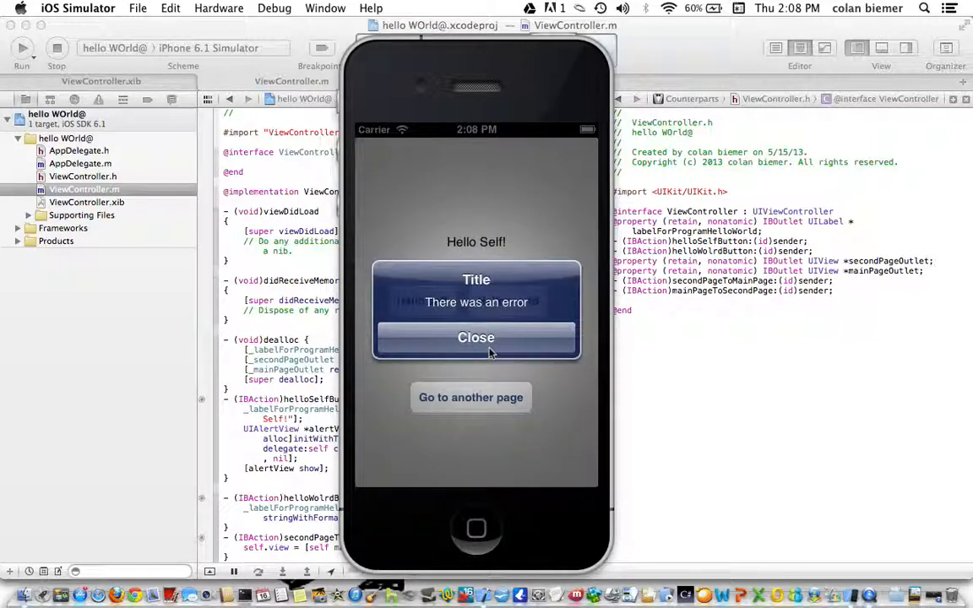
left_click(477, 338)
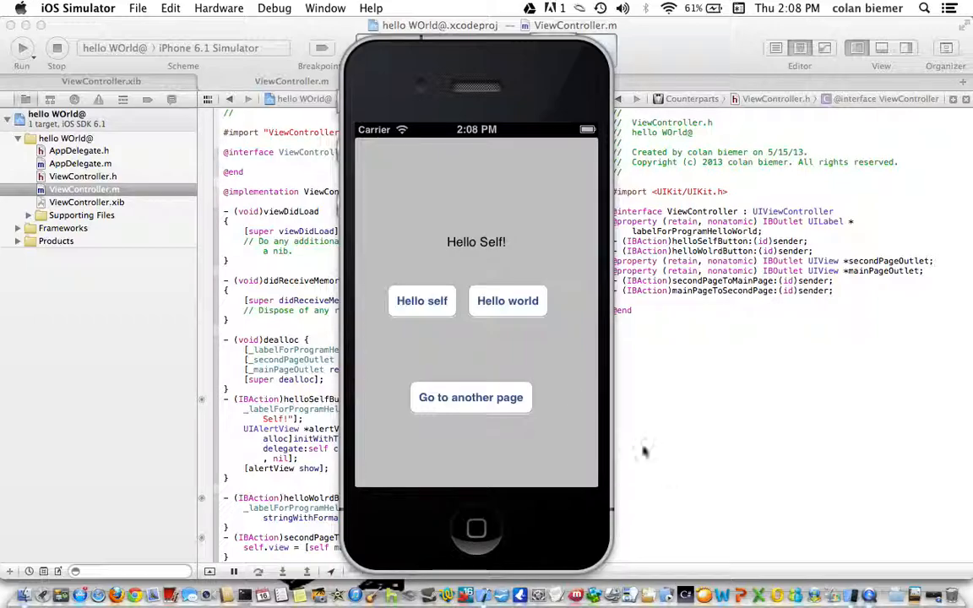
mouse_move(375, 353)
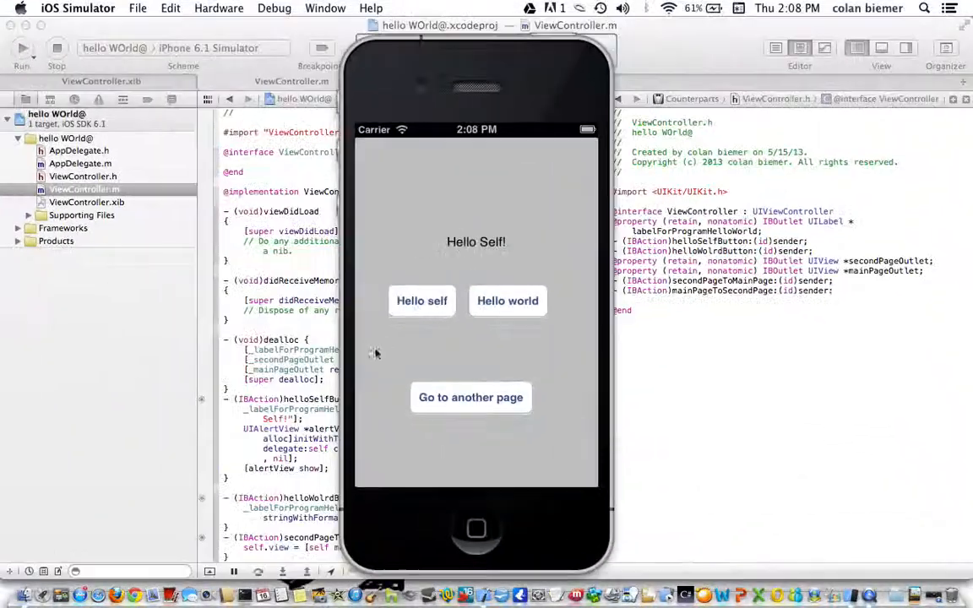
left_click(476, 527)
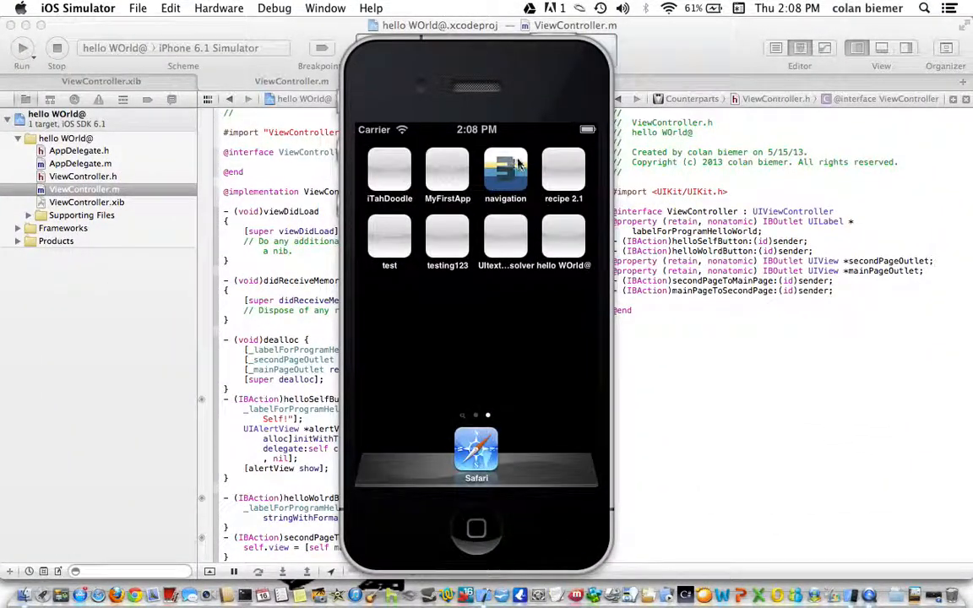
Launch the sample navigation app, visit the Add text page, clear its label and return to the list
left_click(505, 169)
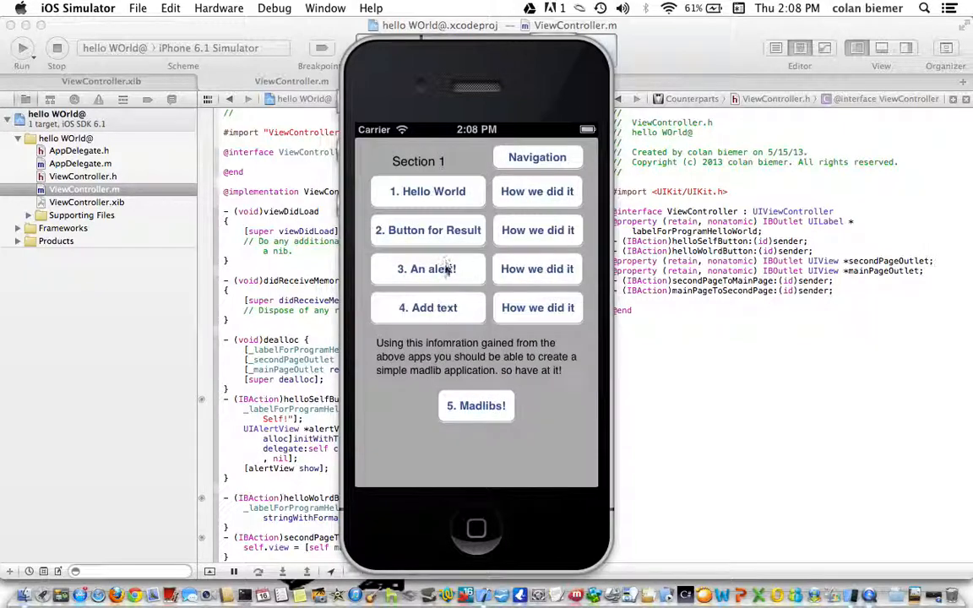
left_click(476, 405)
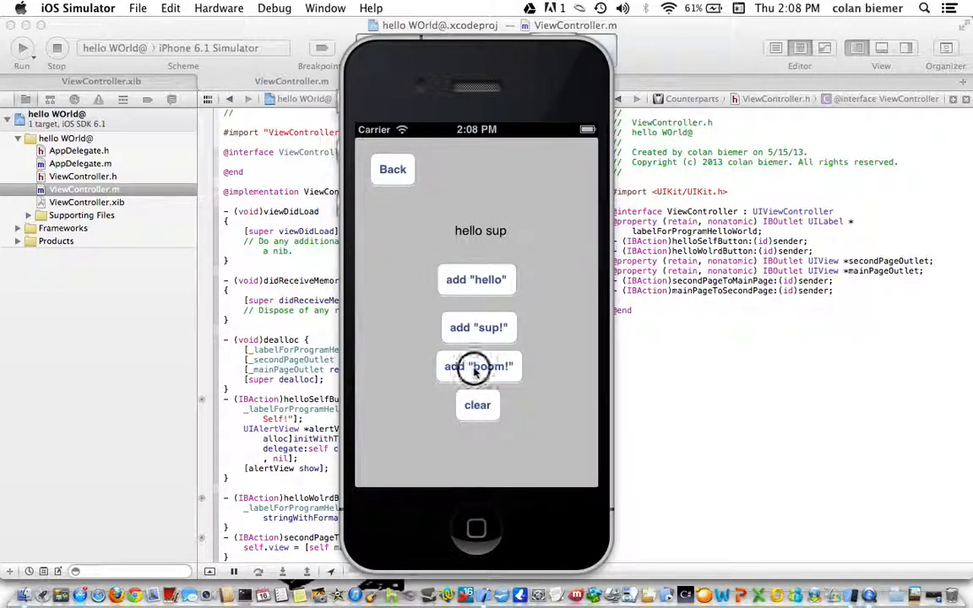
left_click(478, 365)
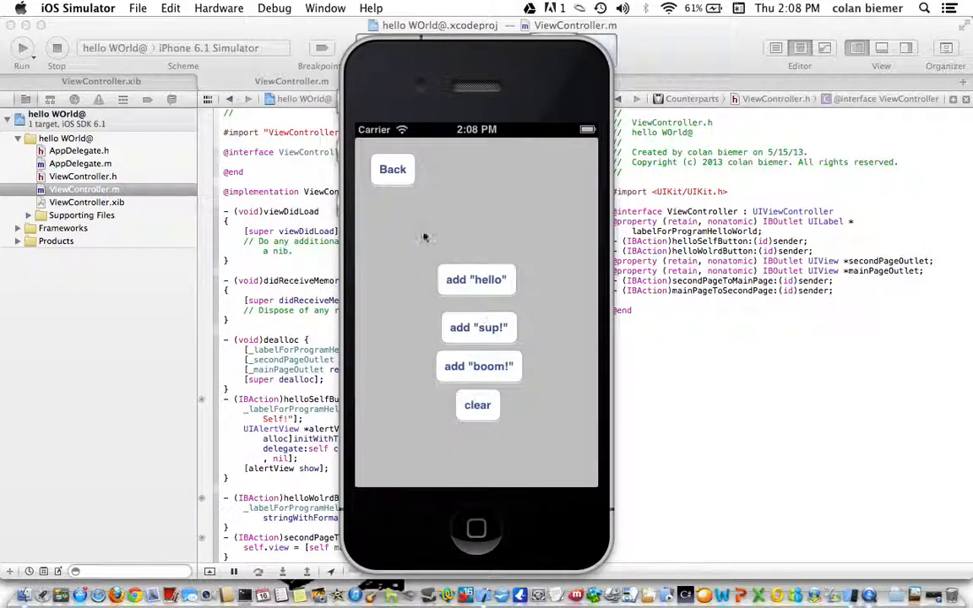
left_click(392, 169)
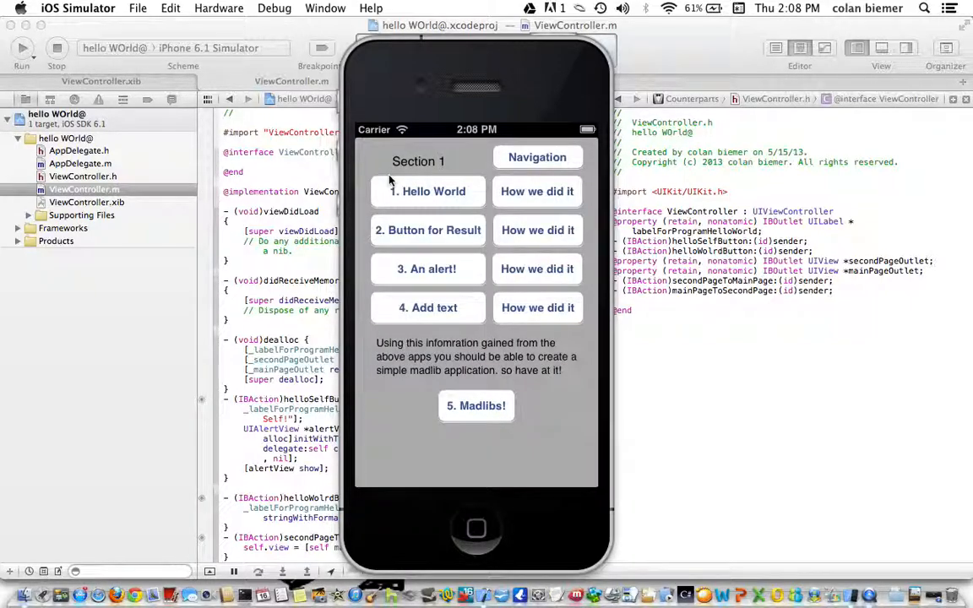
mouse_move(765, 439)
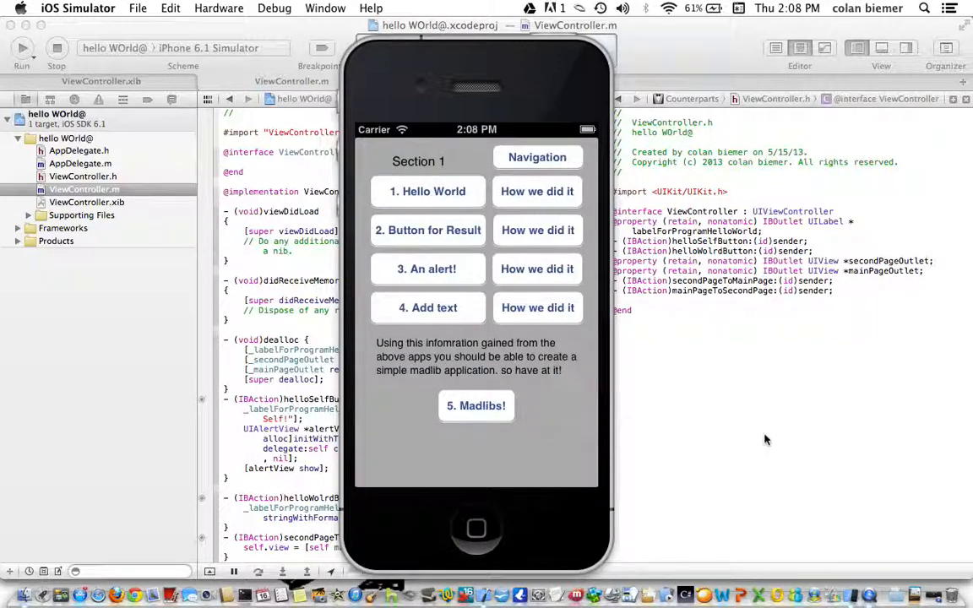
On the Add text page append hello, sup and boom to the label, then clear it
left_click(476, 405)
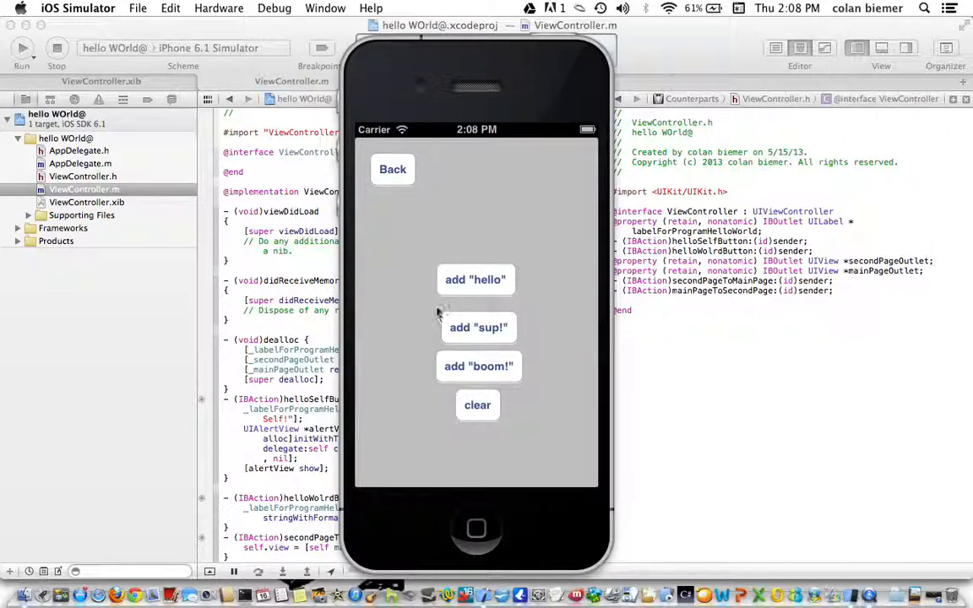
left_click(475, 281)
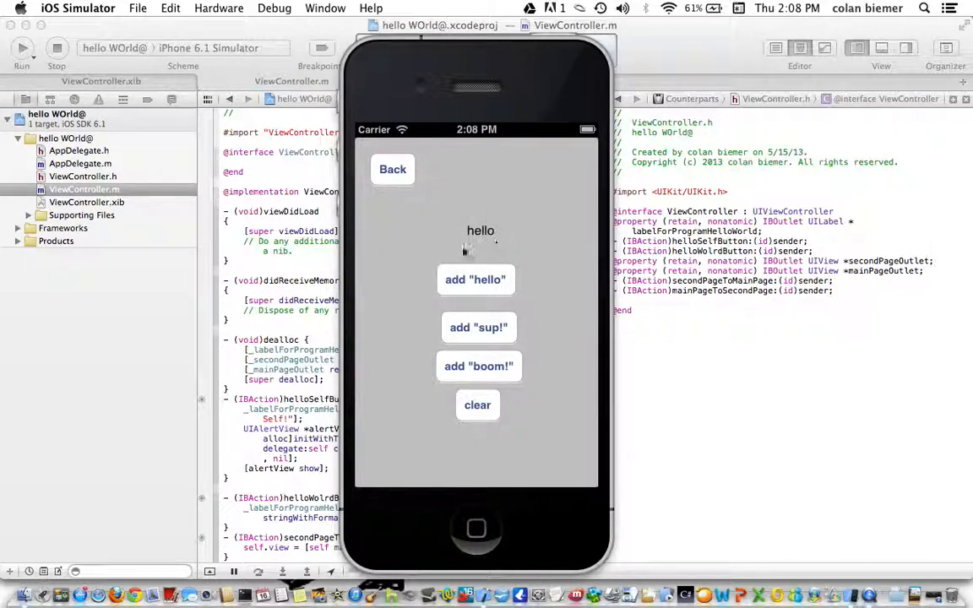
left_click(478, 328)
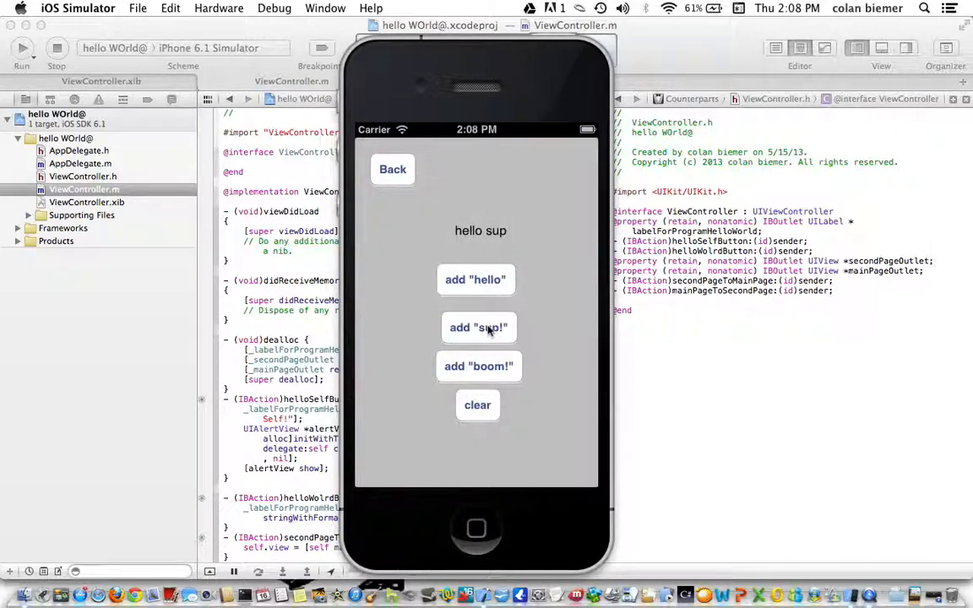
left_click(480, 365)
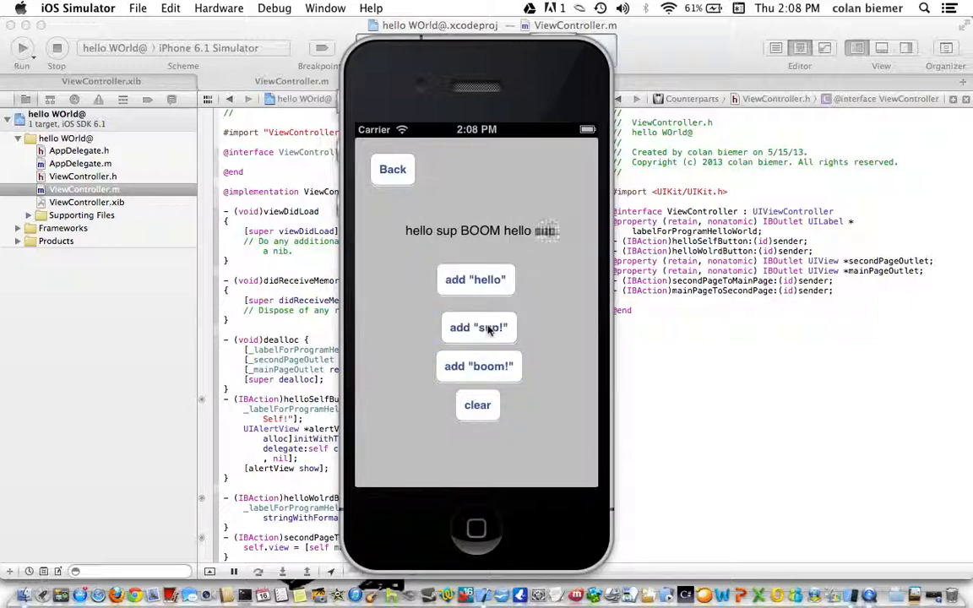
left_click(480, 327)
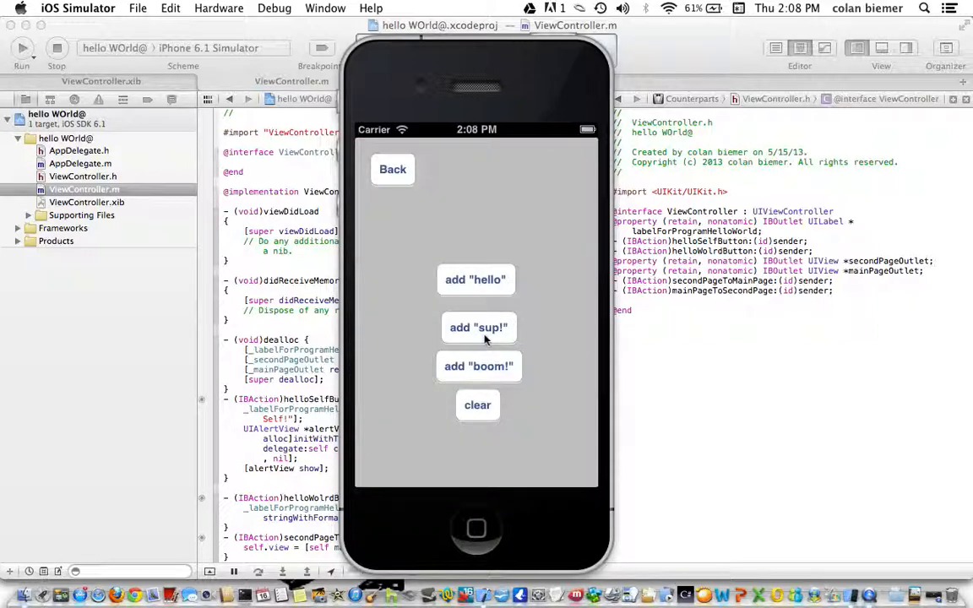
mouse_move(724, 475)
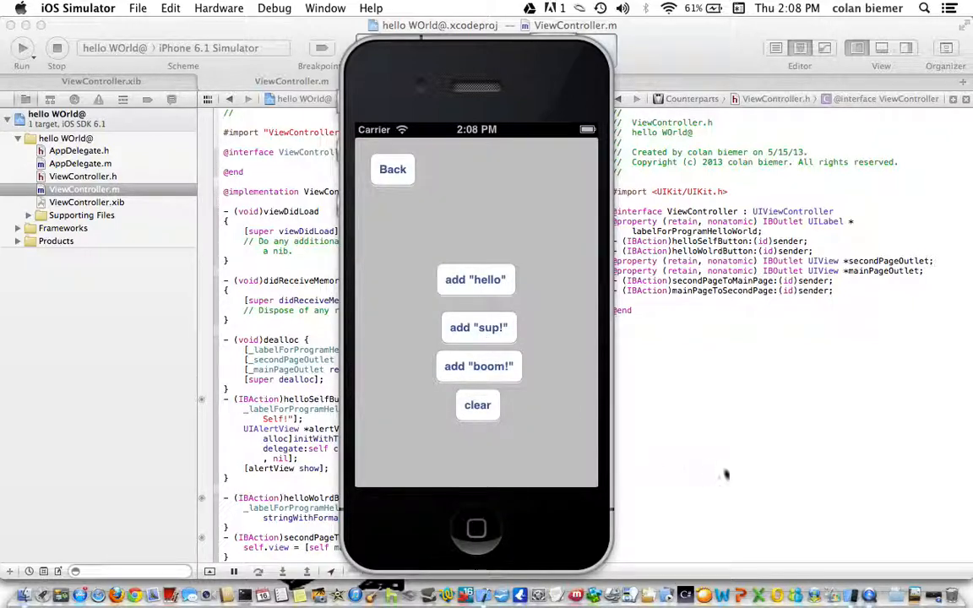
mouse_move(728, 473)
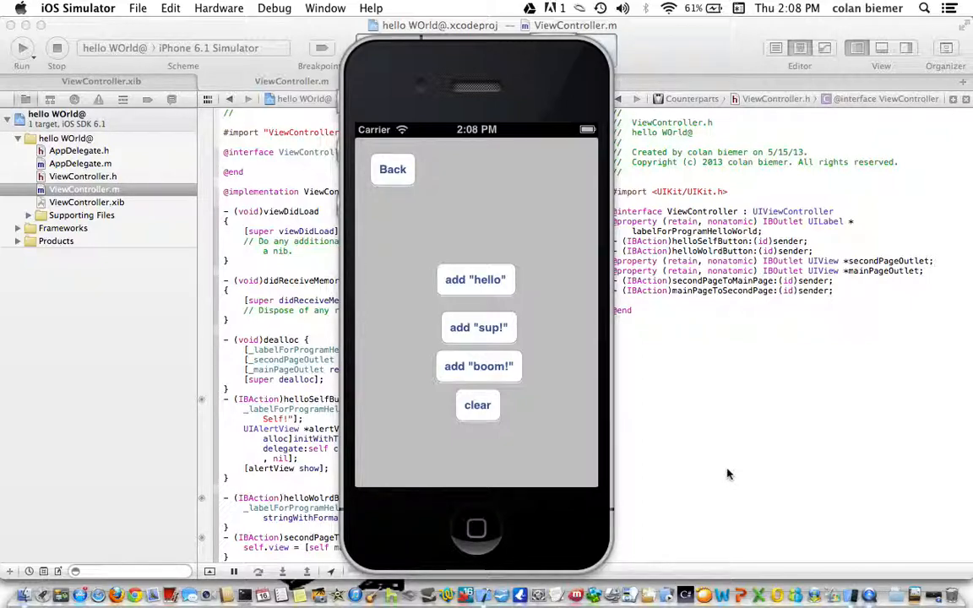
mouse_move(898, 537)
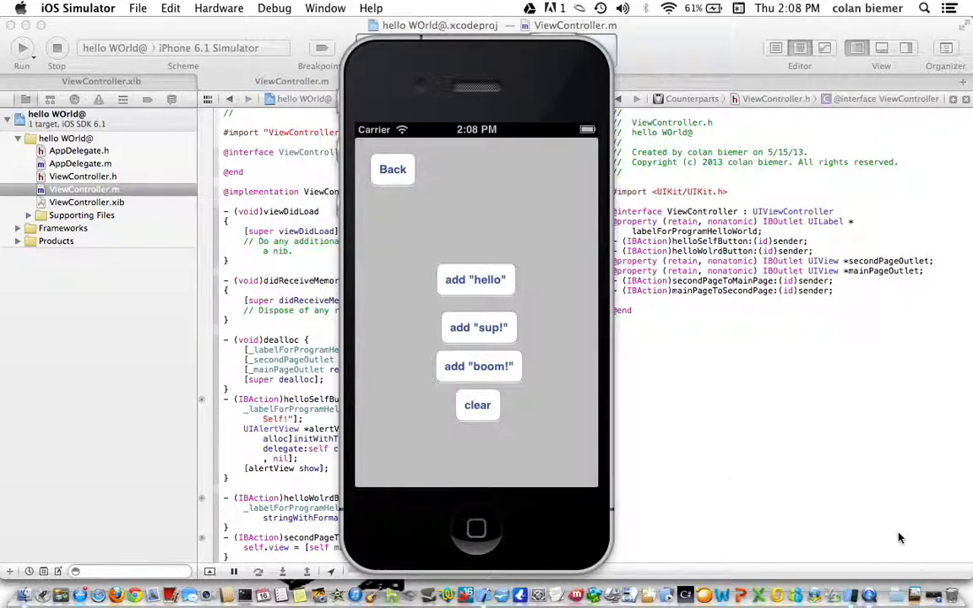
mouse_move(919, 574)
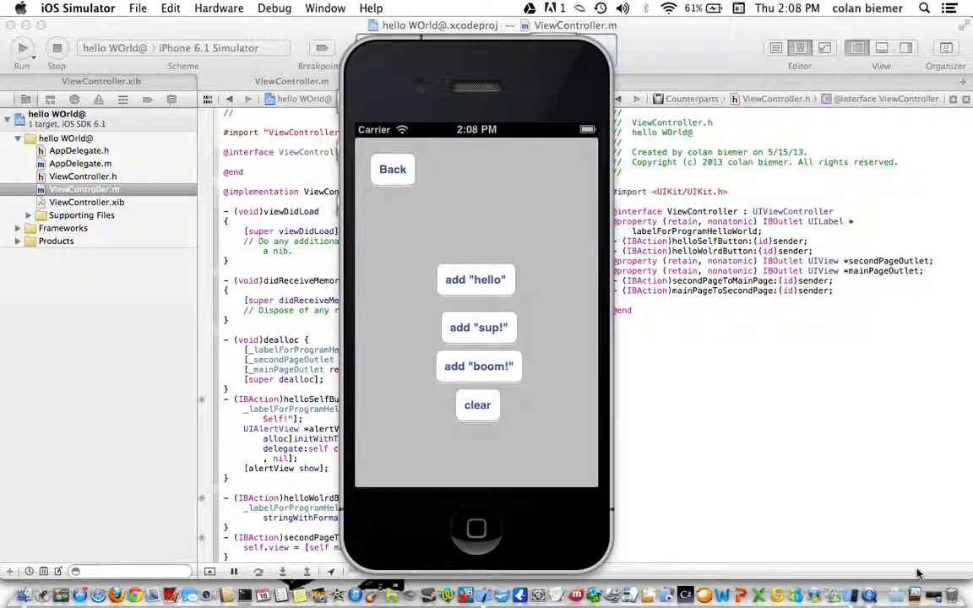